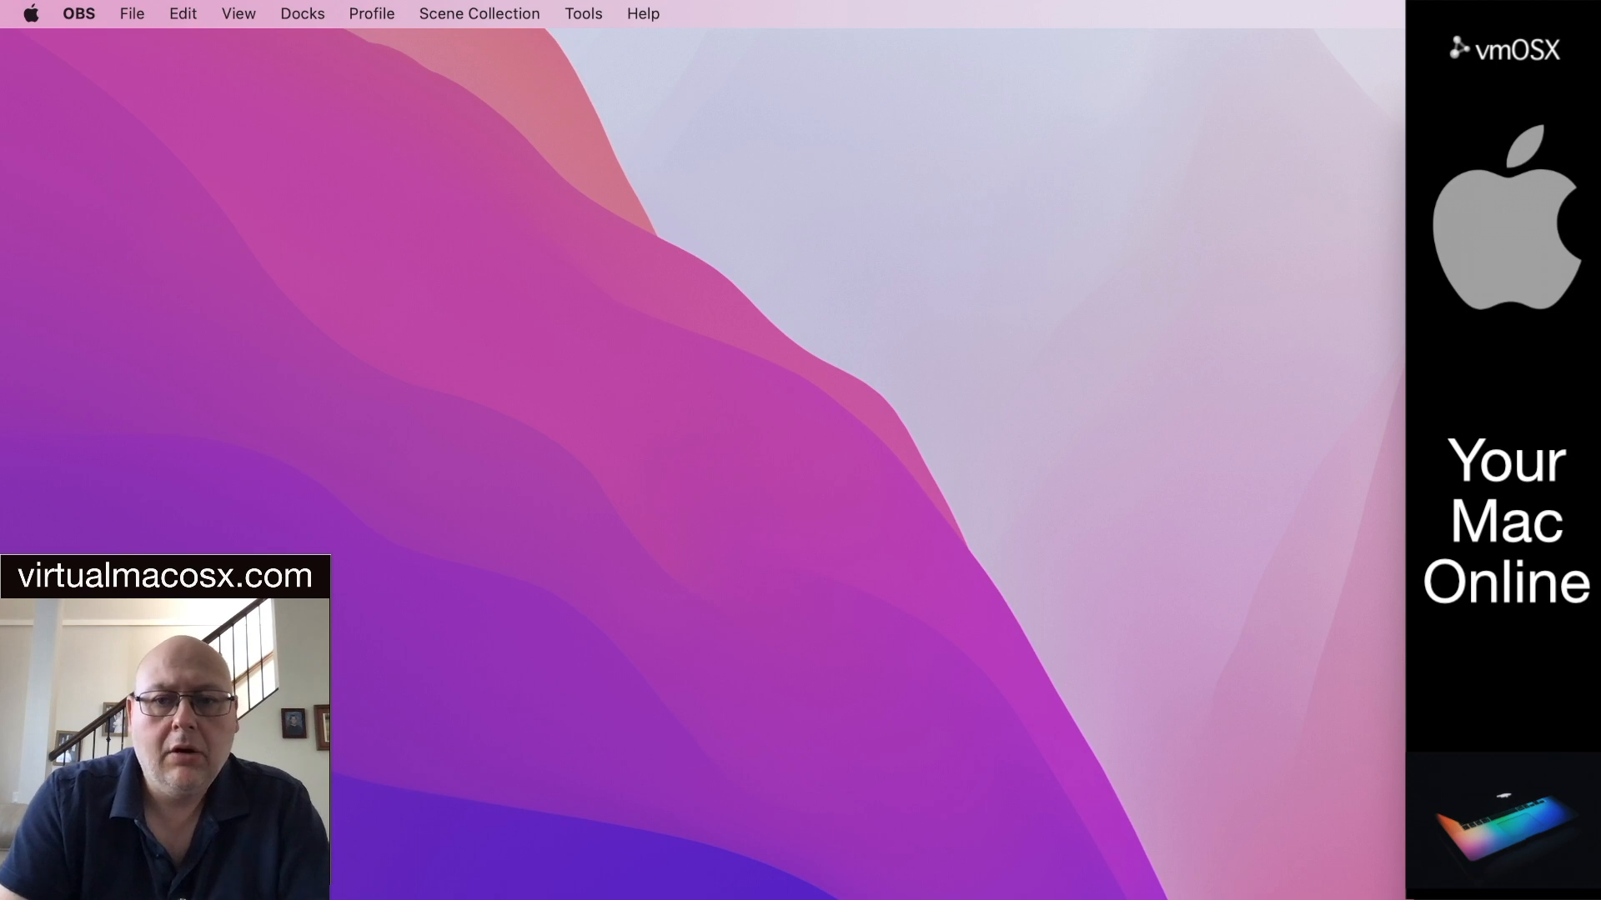
{"action": "mouse_move", "coordinate": [494, 458]}
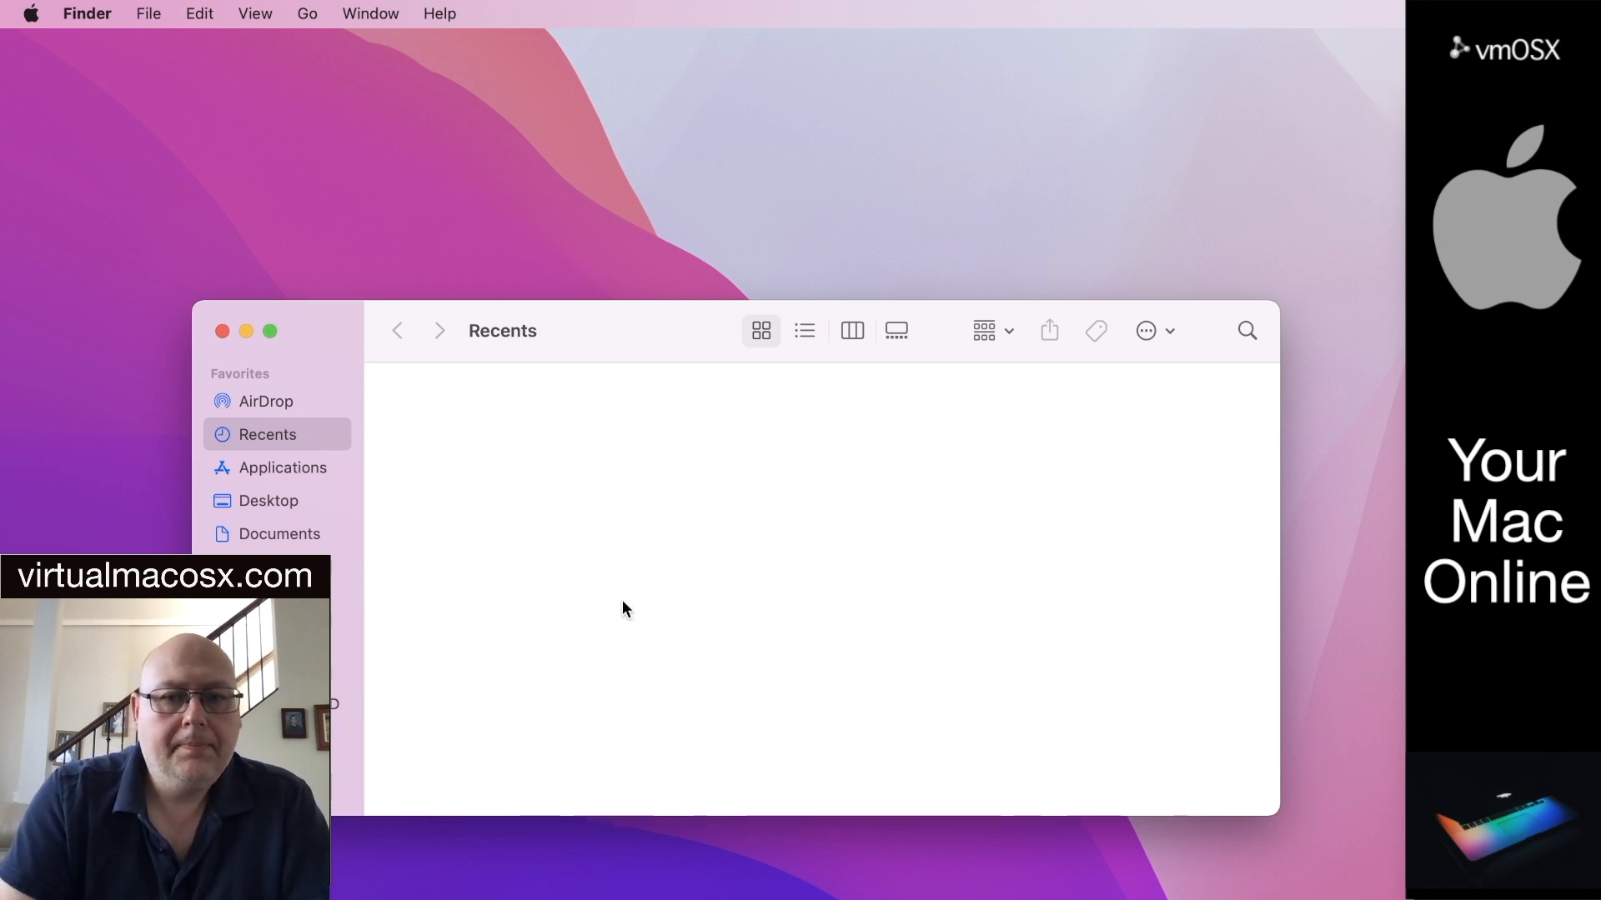
{"action": "mouse_move", "coordinate": [198, 181]}
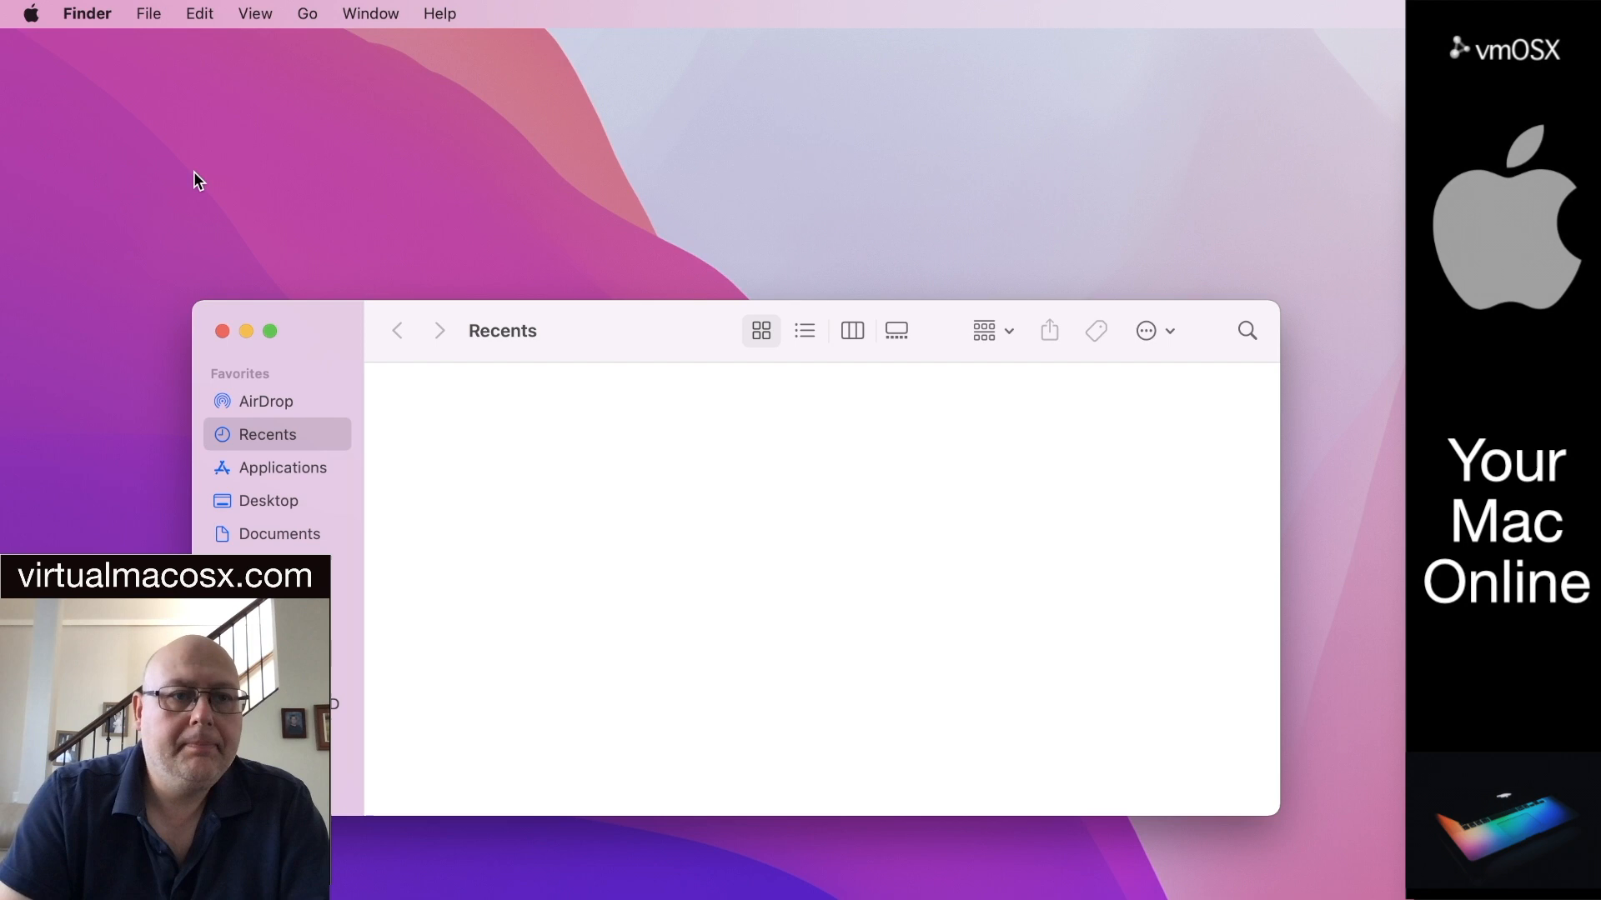
{"action": "mouse_move", "coordinate": [5, 8]}
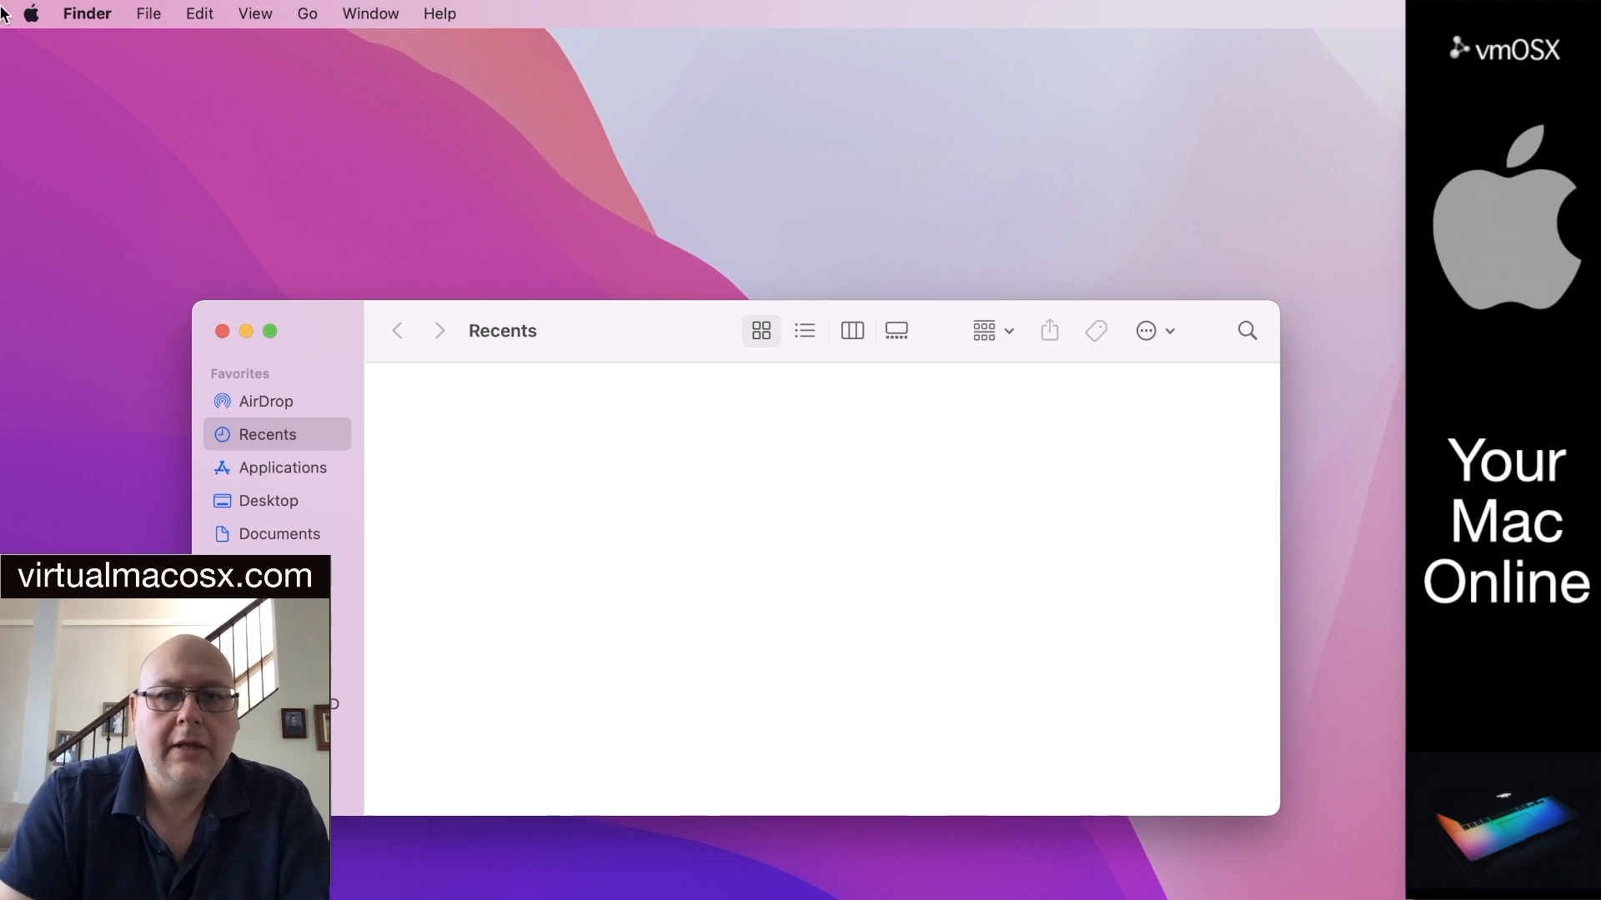
{"action": "mouse_move", "coordinate": [149, 14]}
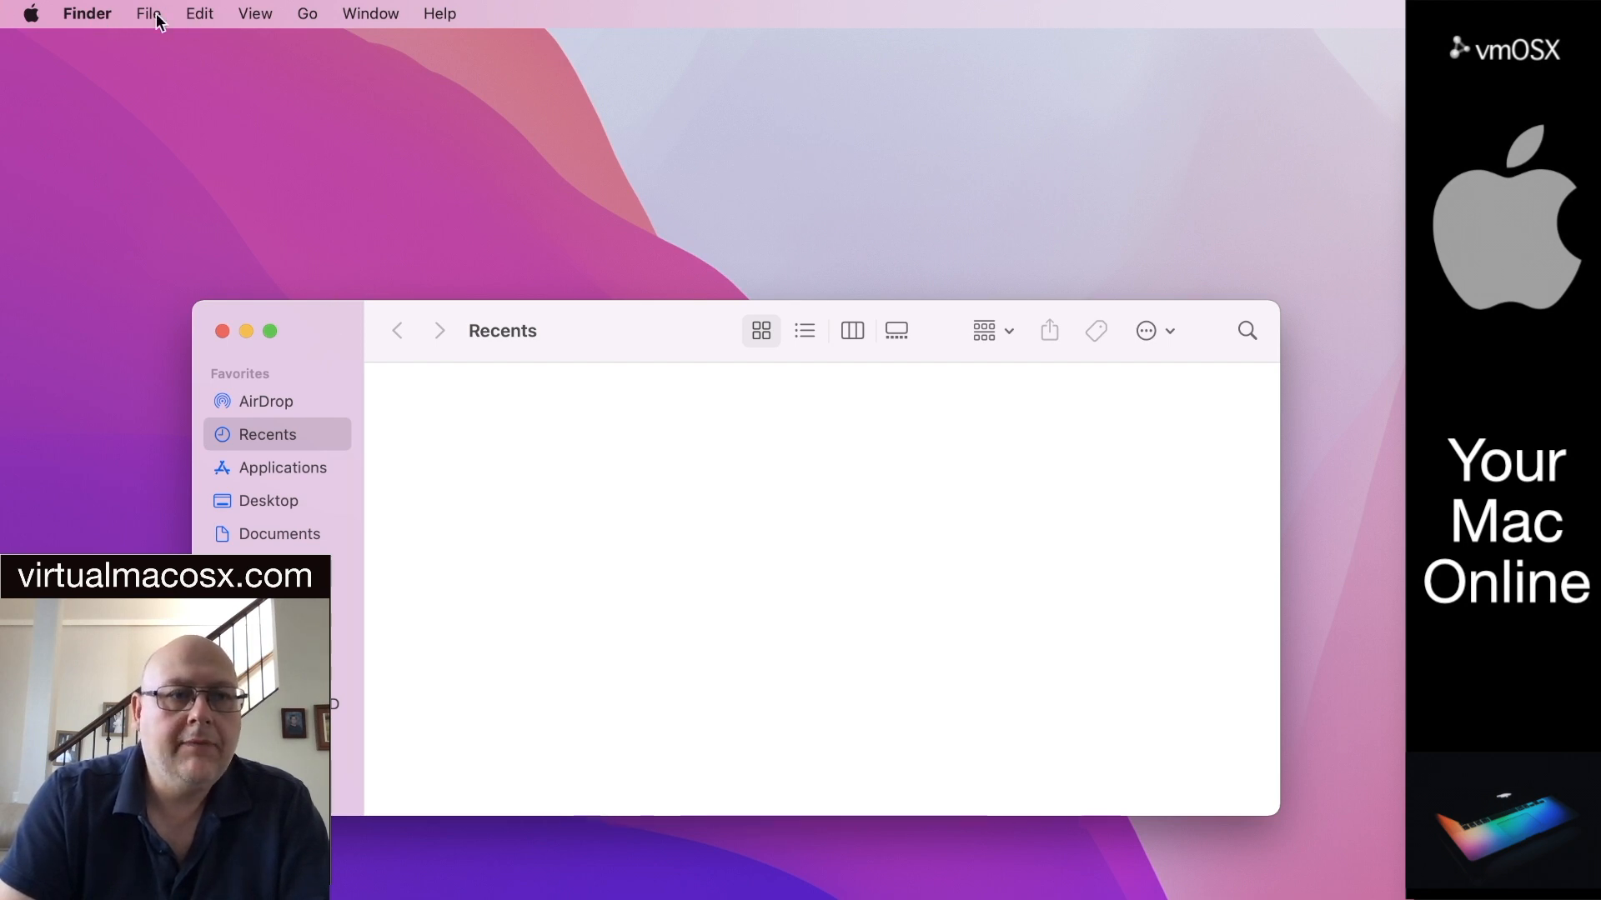
{"action": "mouse_move", "coordinate": [307, 13]}
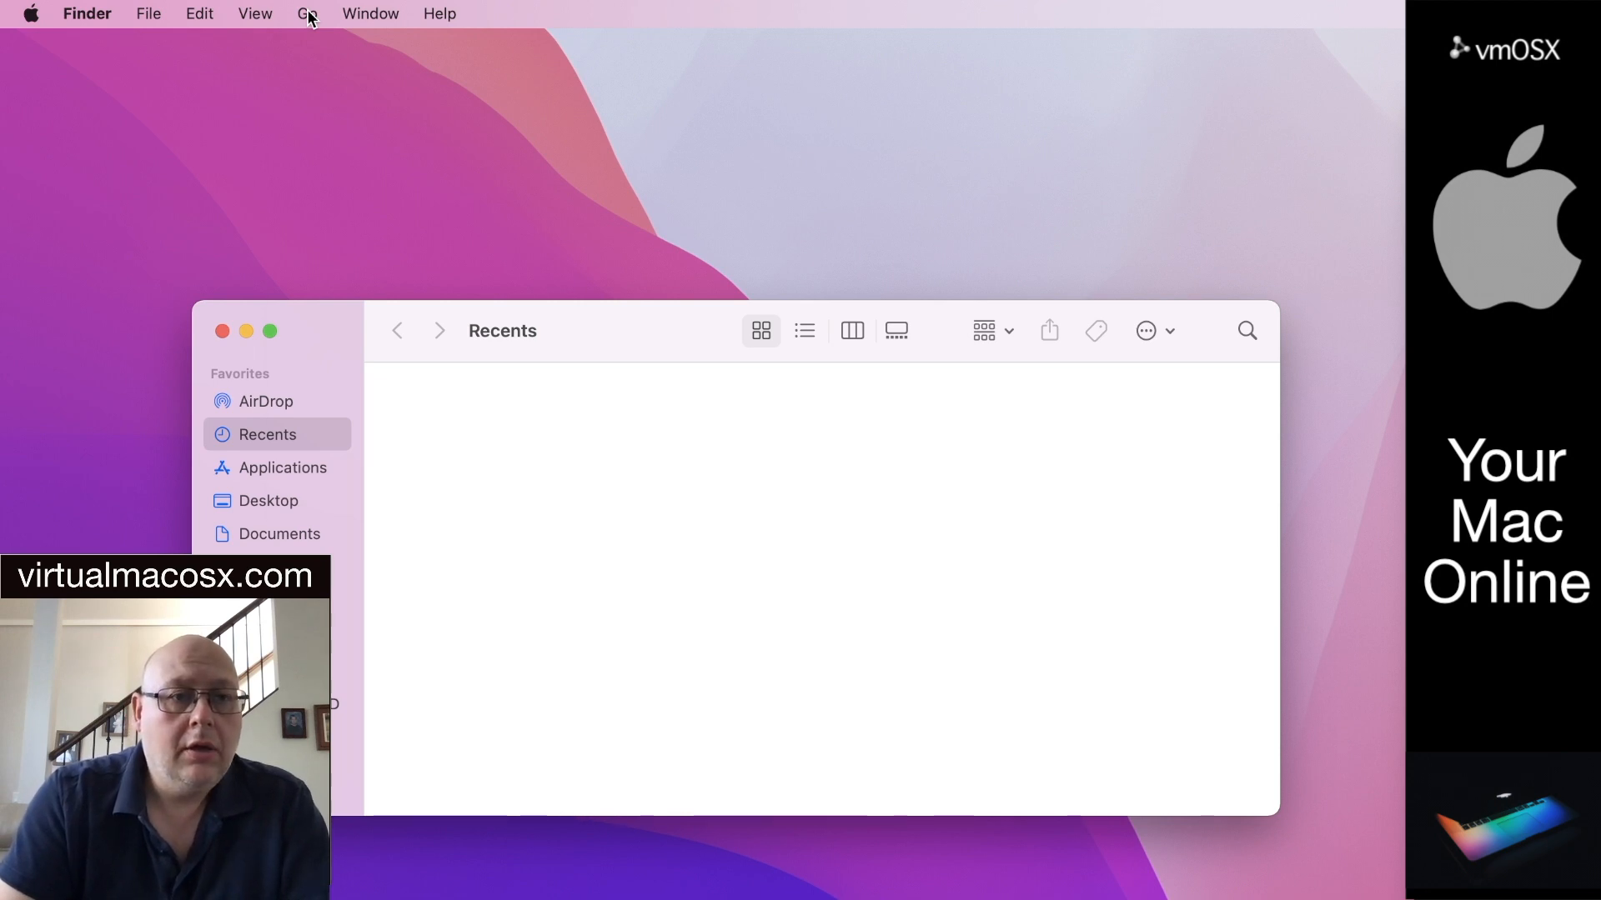
Bring up Finder's Connect to Server dialog via the Go menu, pre-filled with the vnc:// address.
{"action": "left_click", "coordinate": [306, 13]}
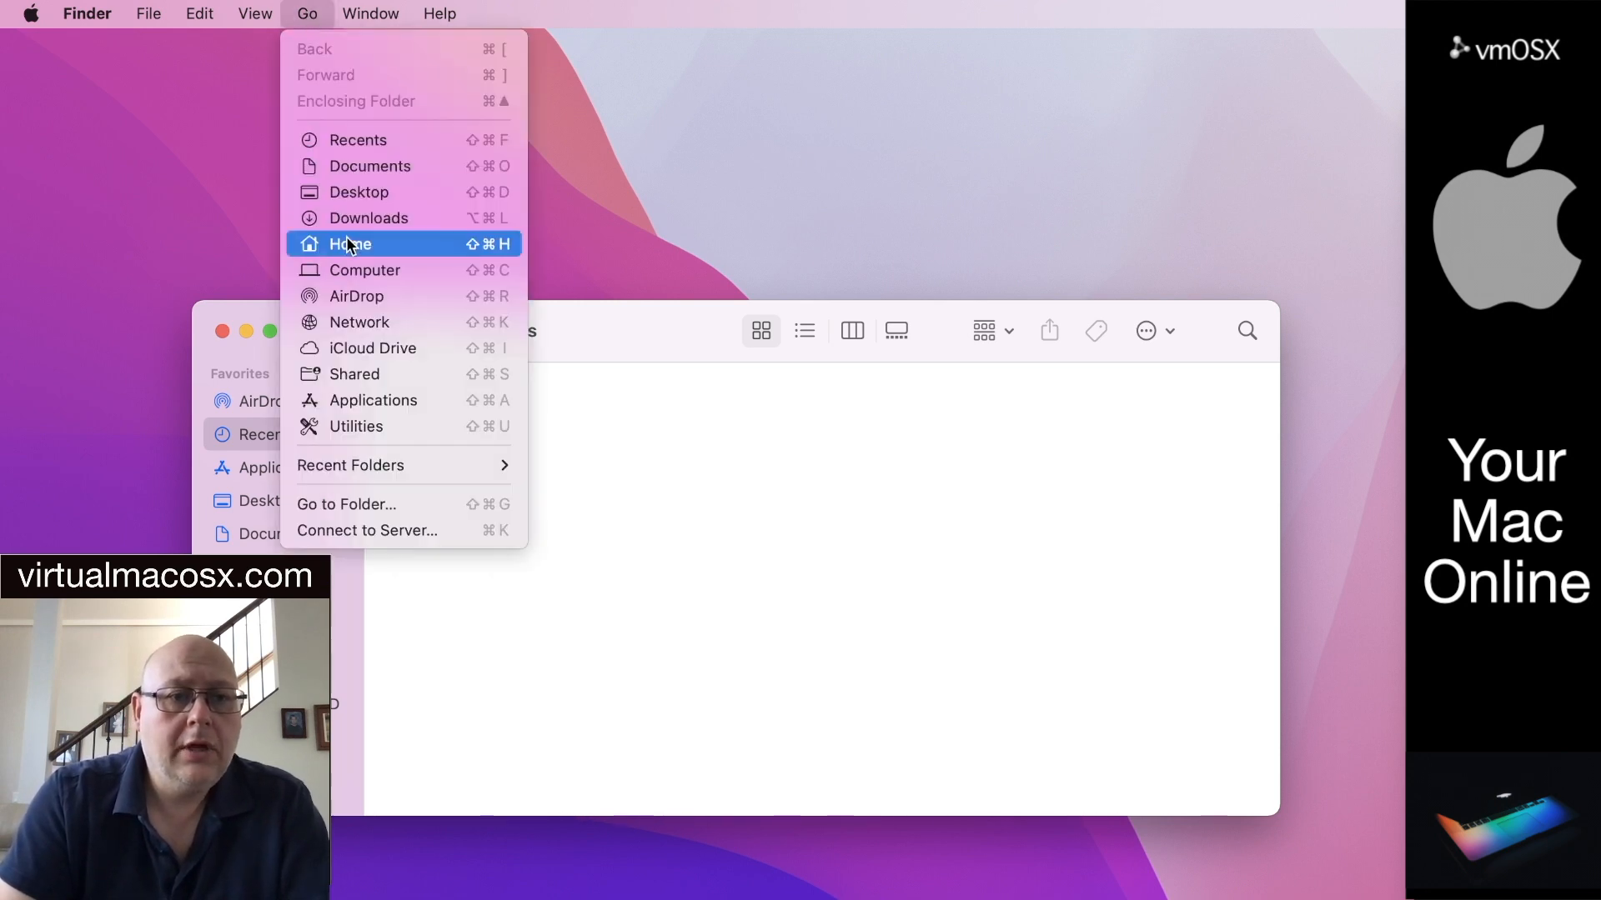
{"action": "mouse_move", "coordinate": [367, 530]}
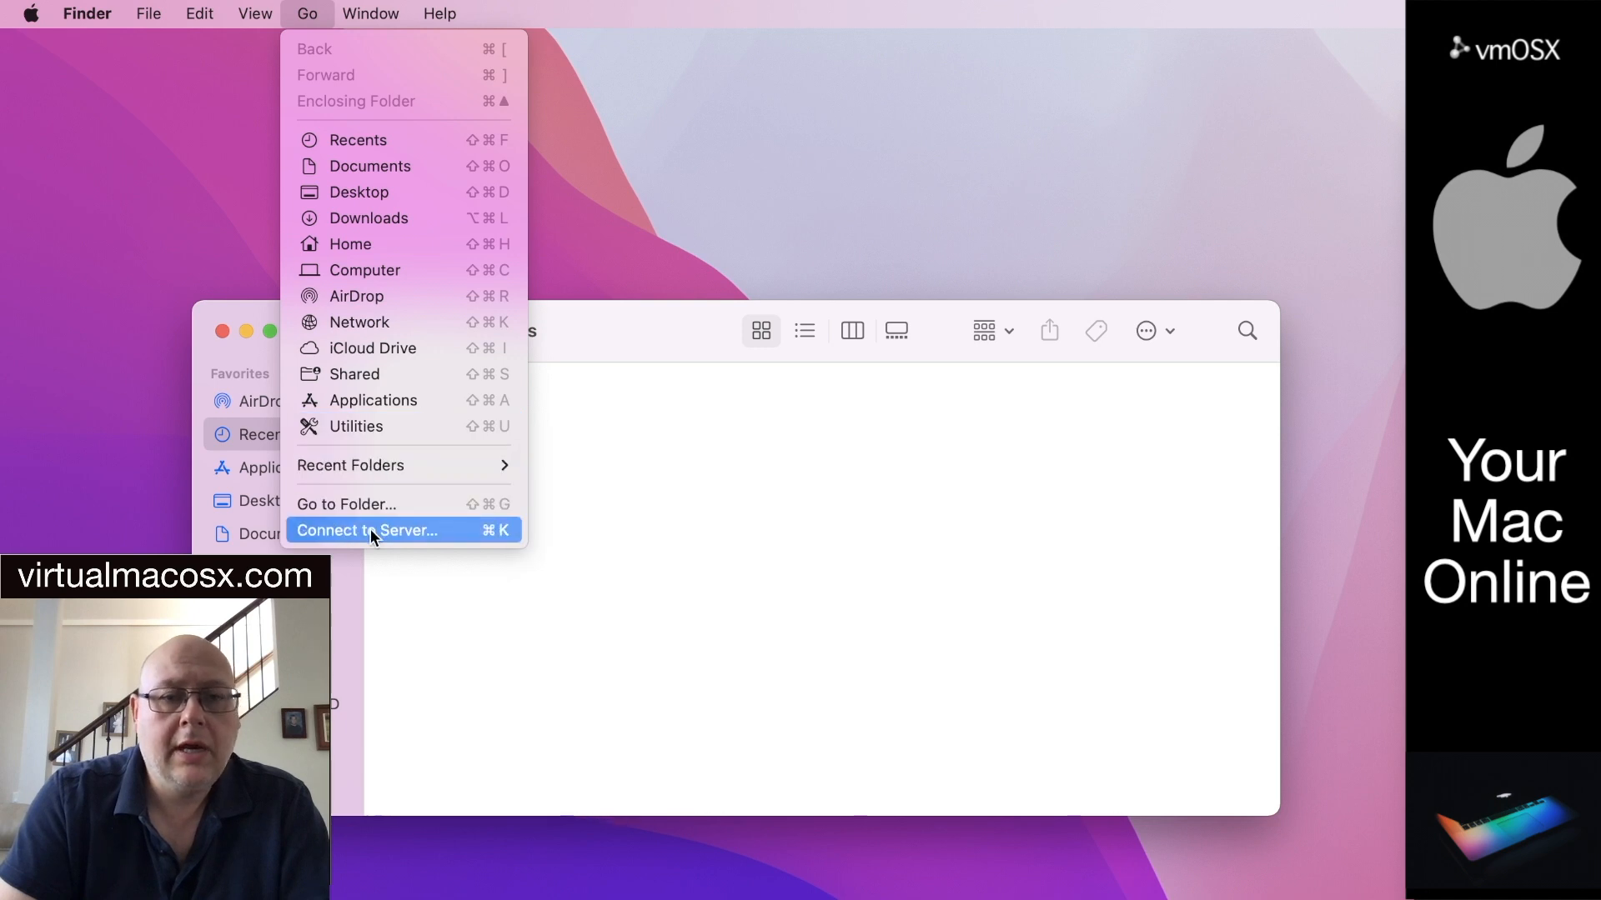
{"action": "left_click", "coordinate": [367, 530]}
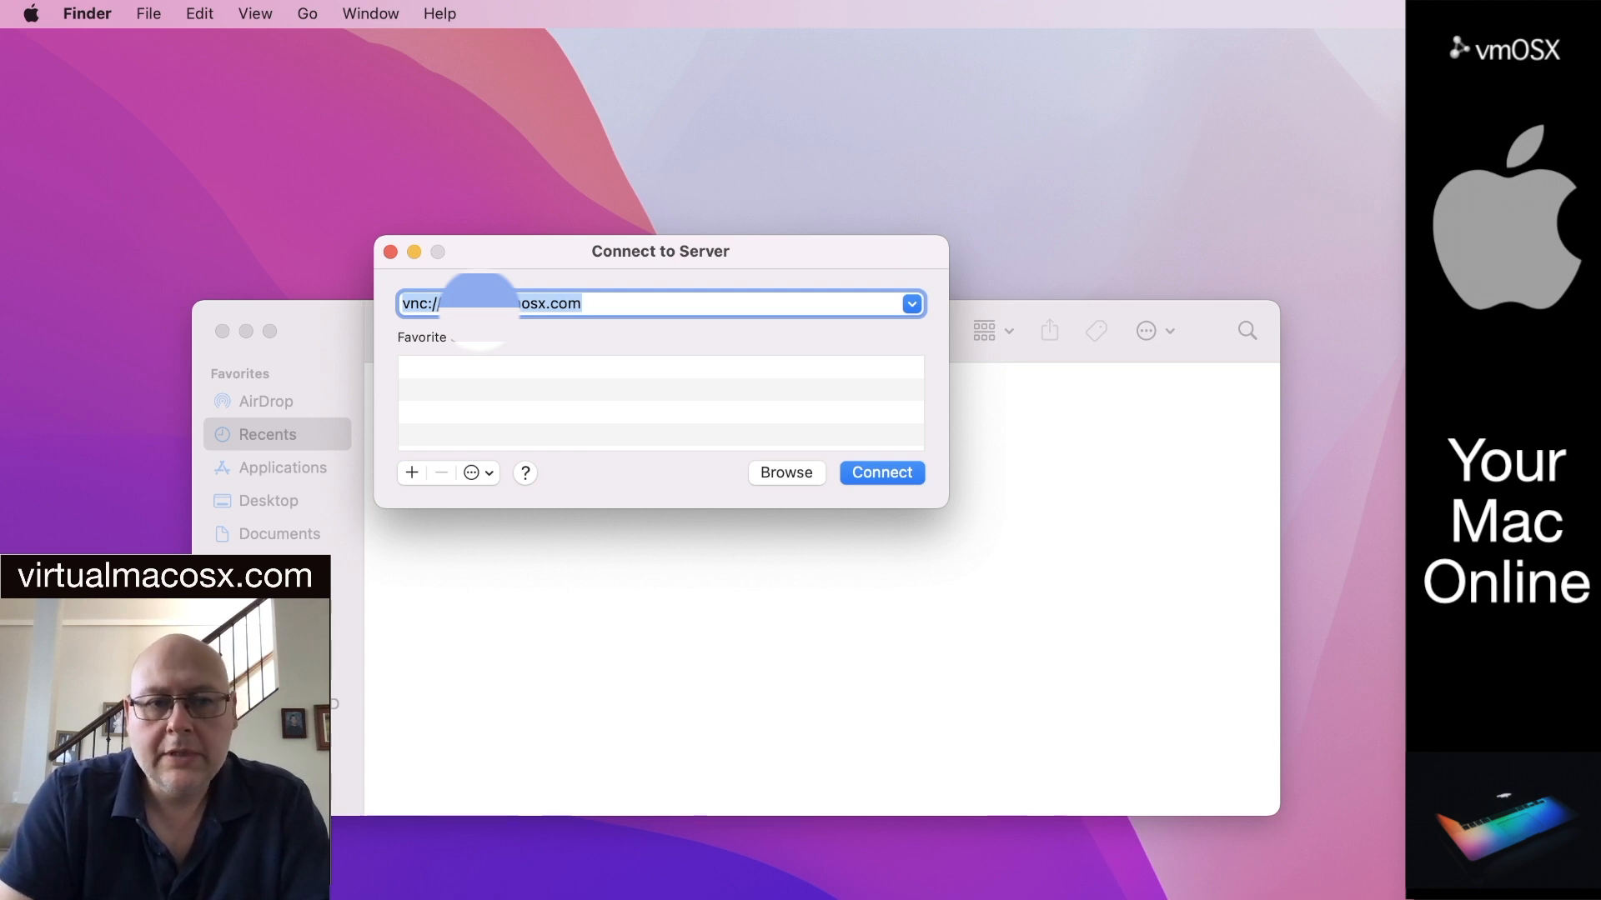
{"action": "mouse_move", "coordinate": [561, 328]}
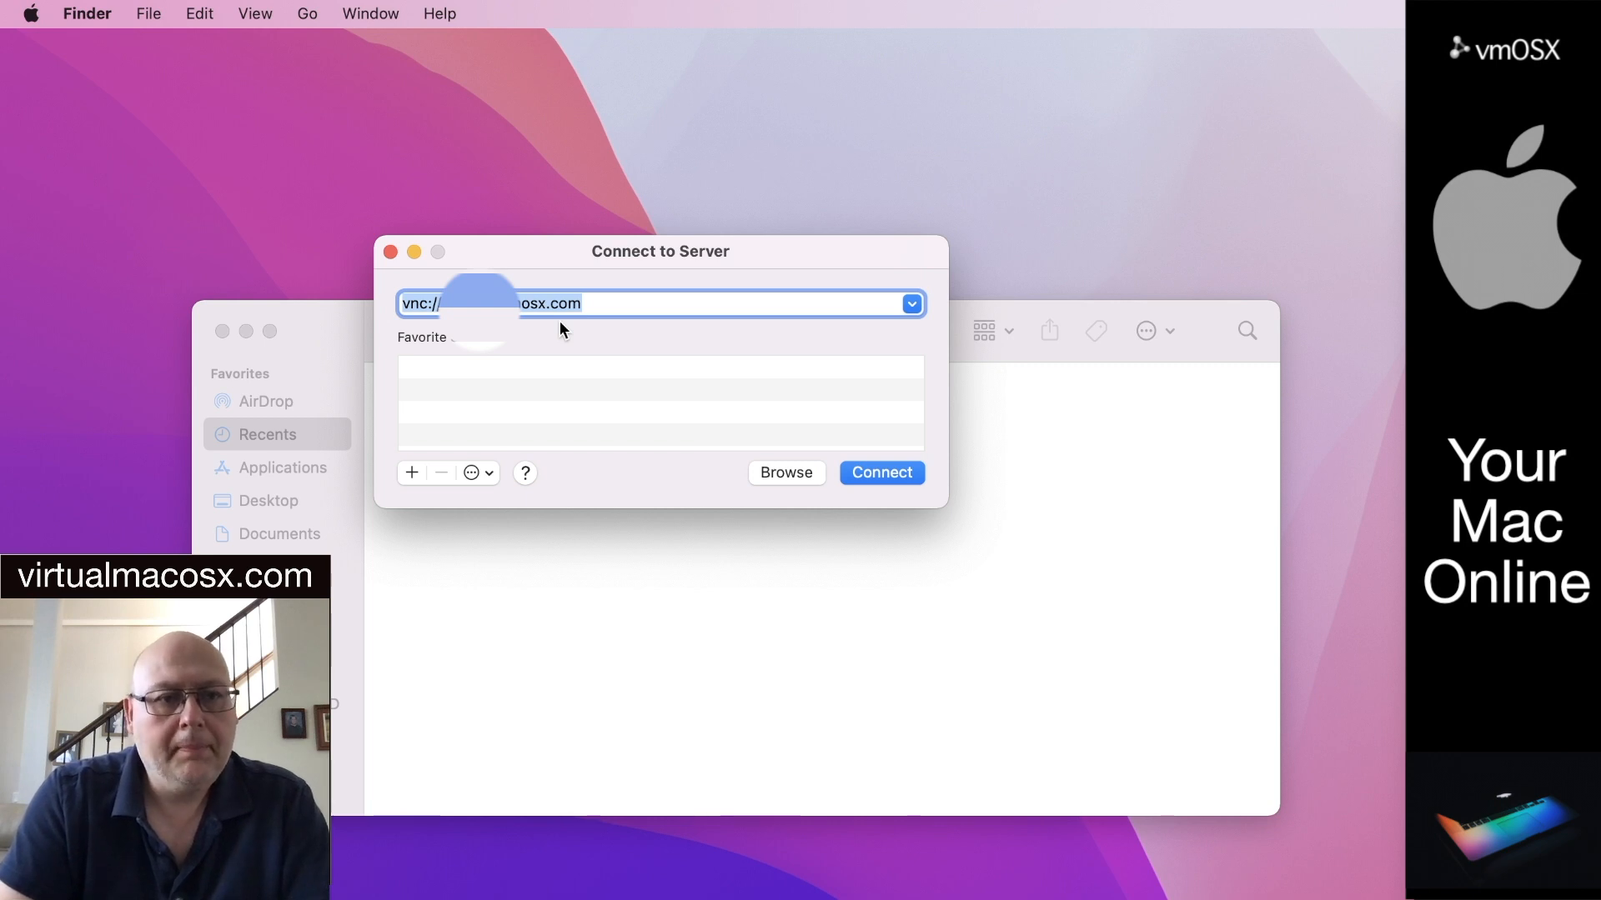
{"action": "mouse_move", "coordinate": [519, 375]}
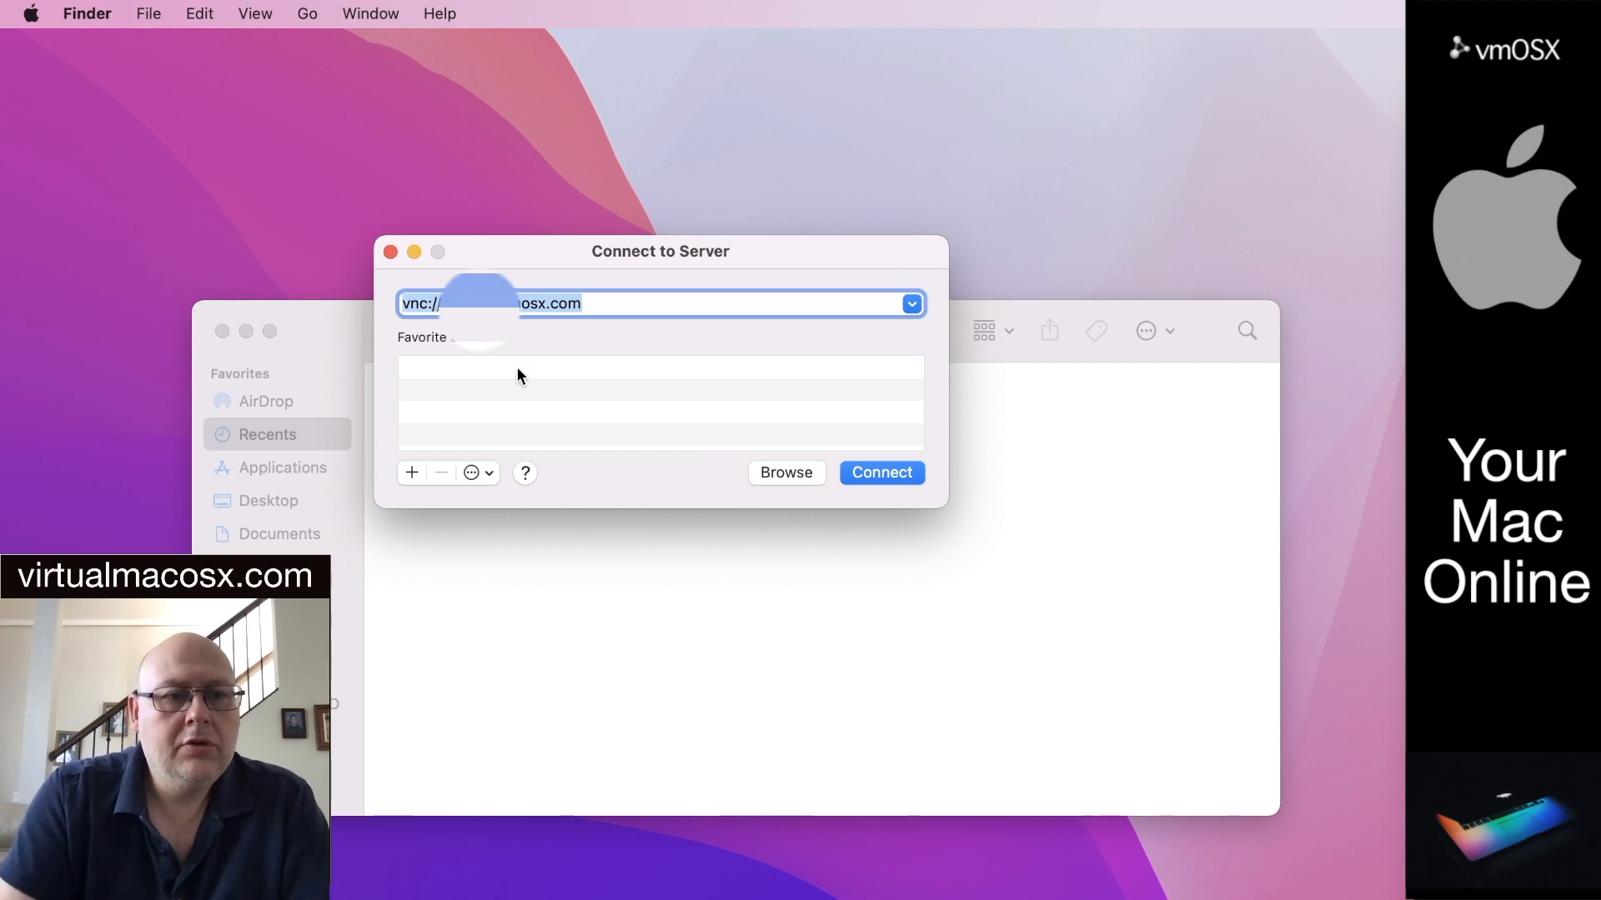
{"action": "mouse_move", "coordinate": [798, 439]}
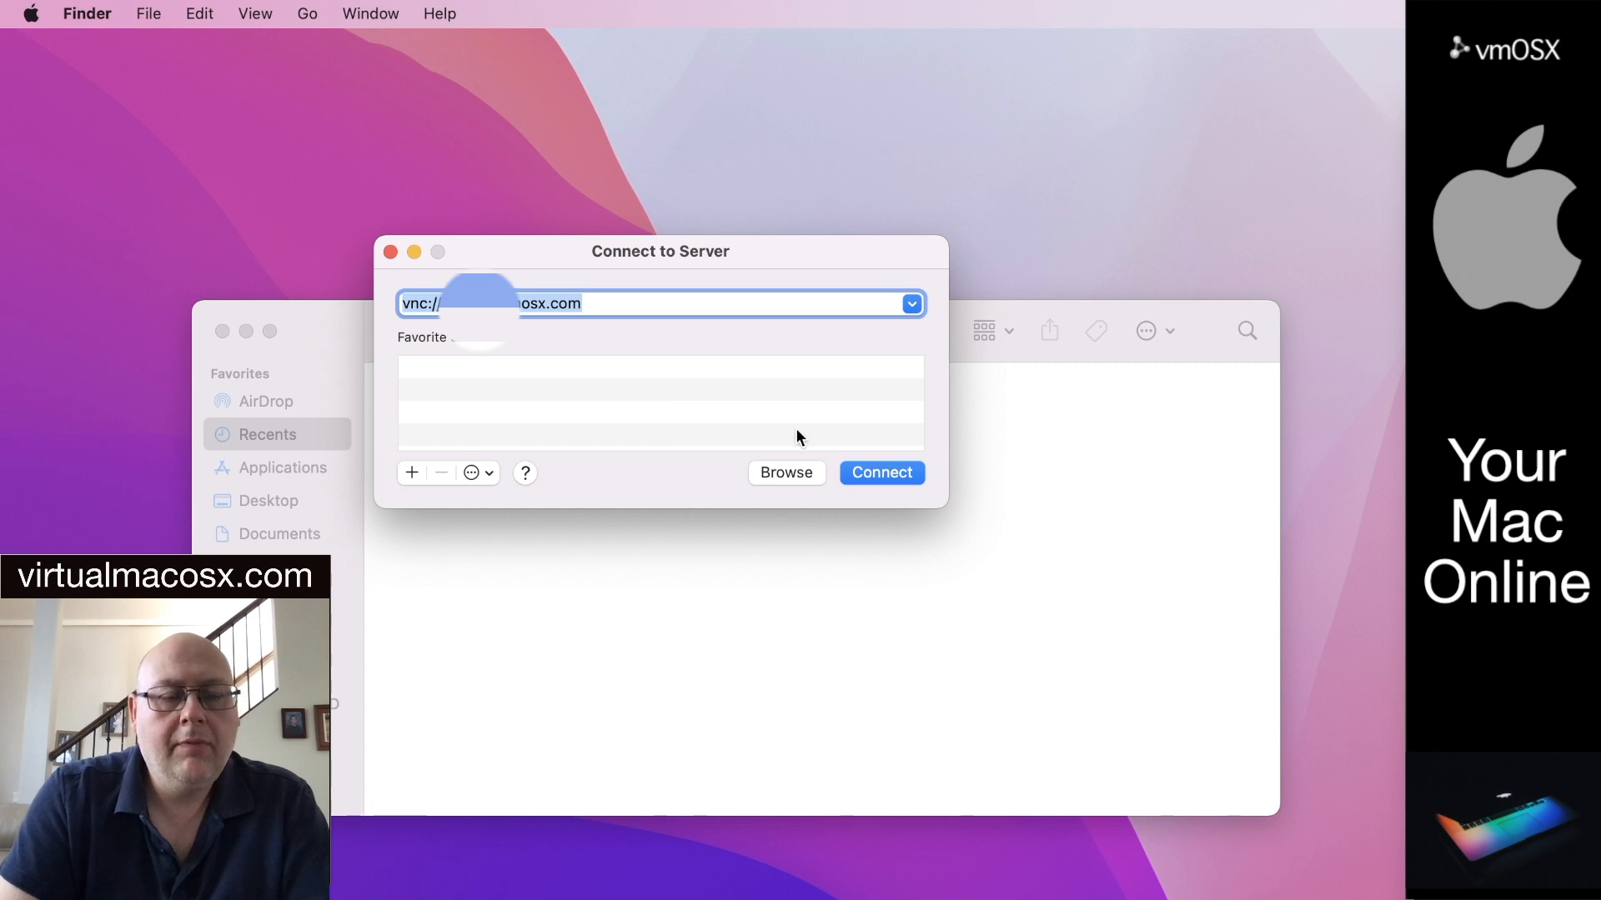
{"action": "mouse_move", "coordinate": [880, 472]}
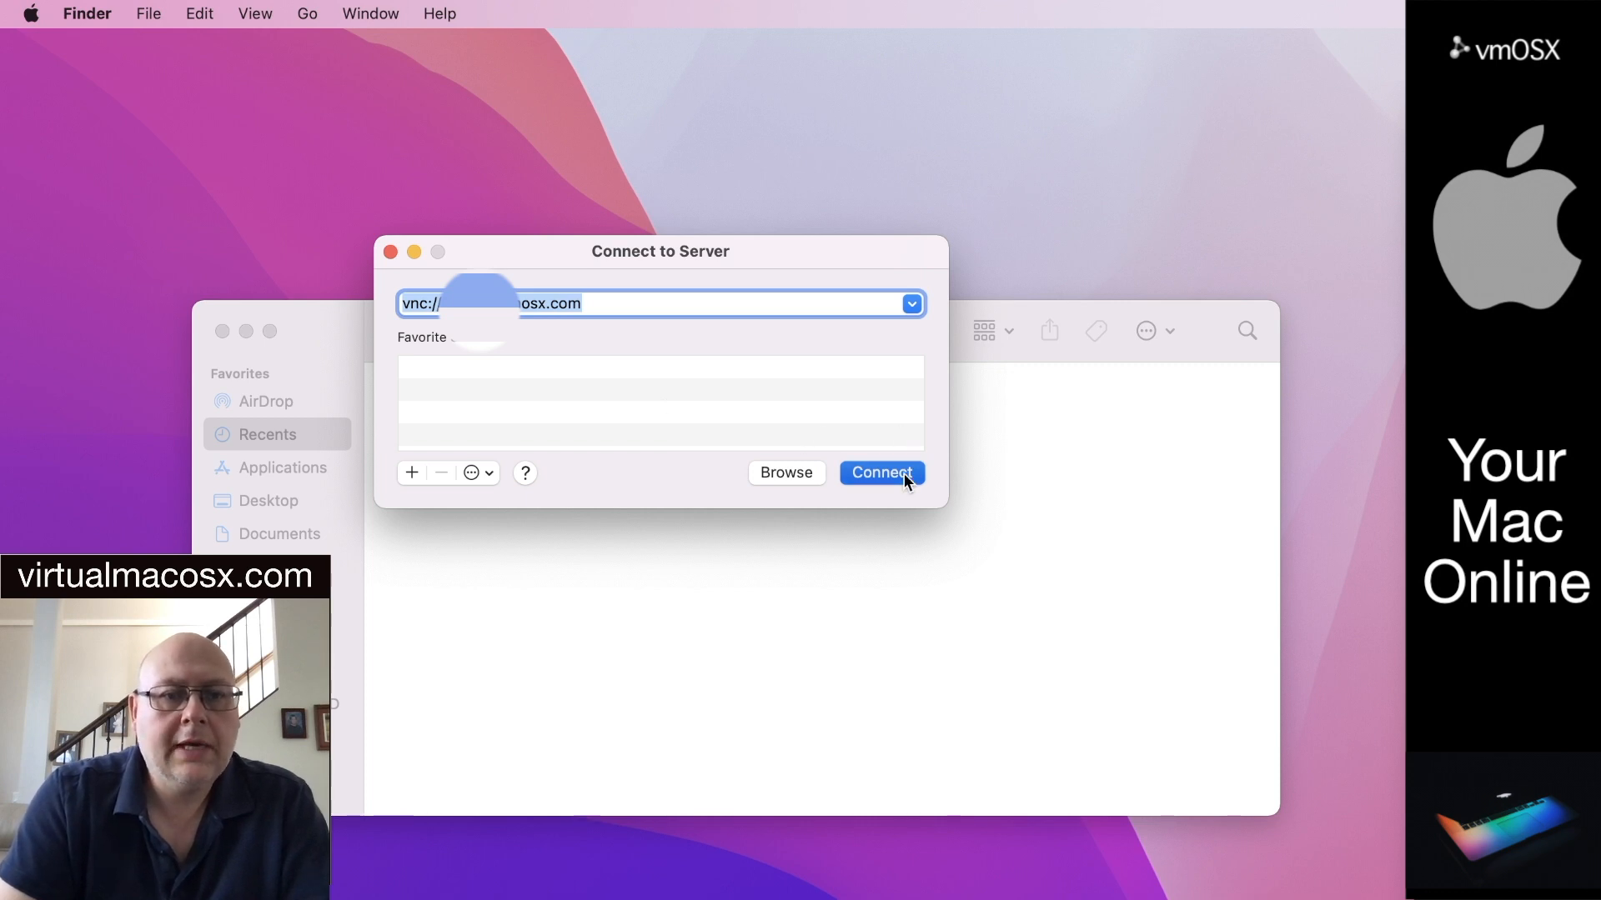
Connect to the vnc:// address and sign in to the remote Mac with user name and password.
{"action": "left_click", "coordinate": [880, 472]}
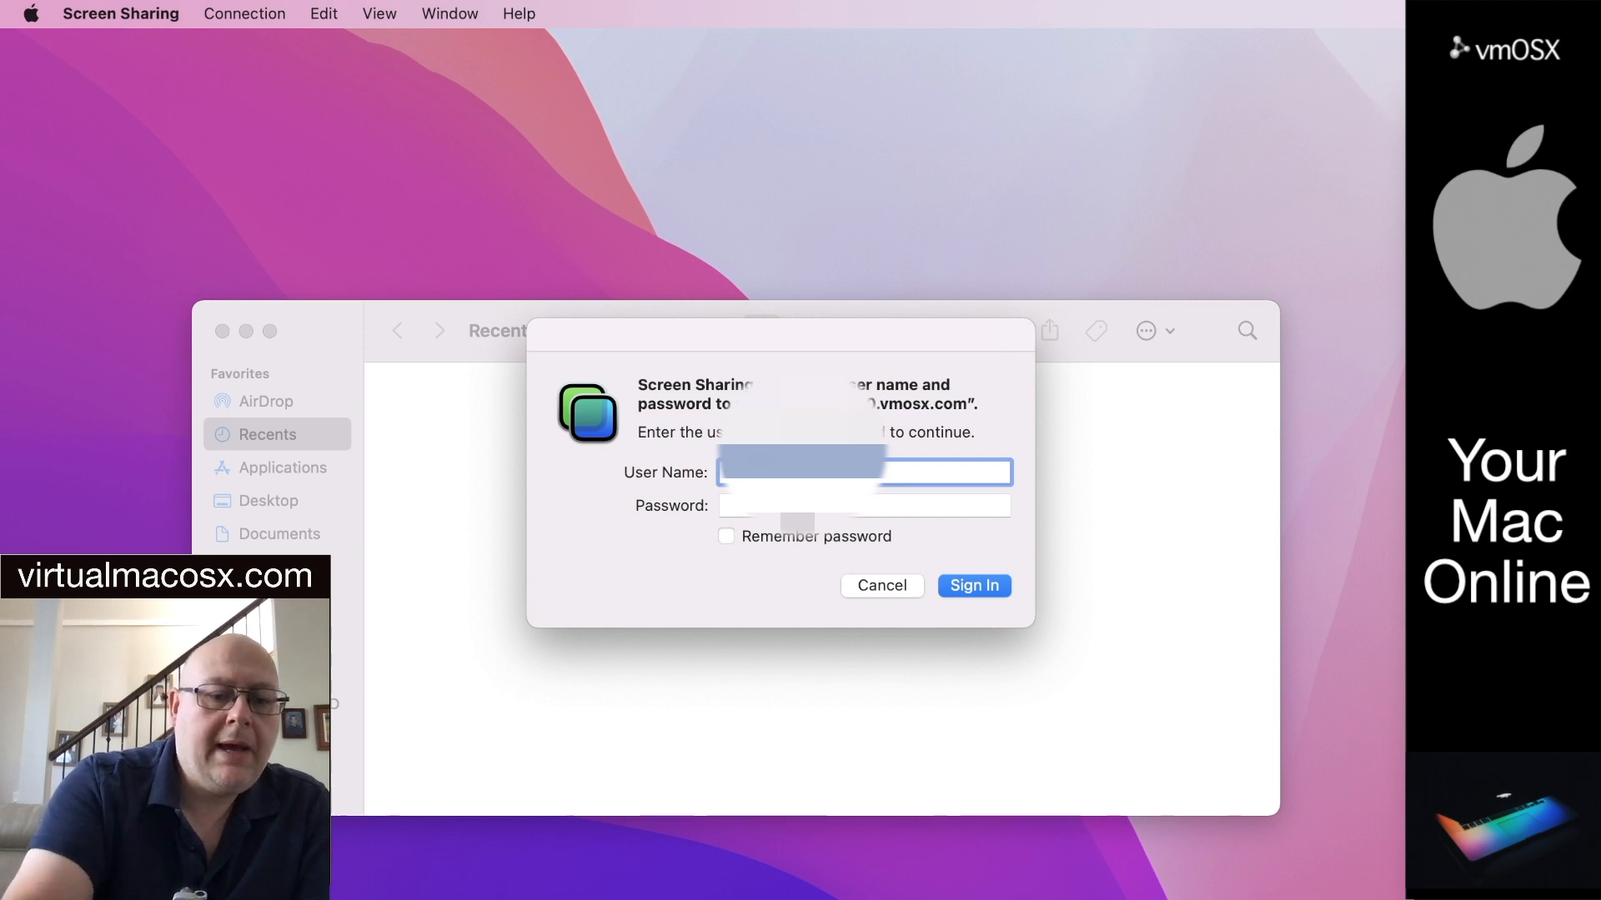
{"action": "left_click", "coordinate": [862, 505]}
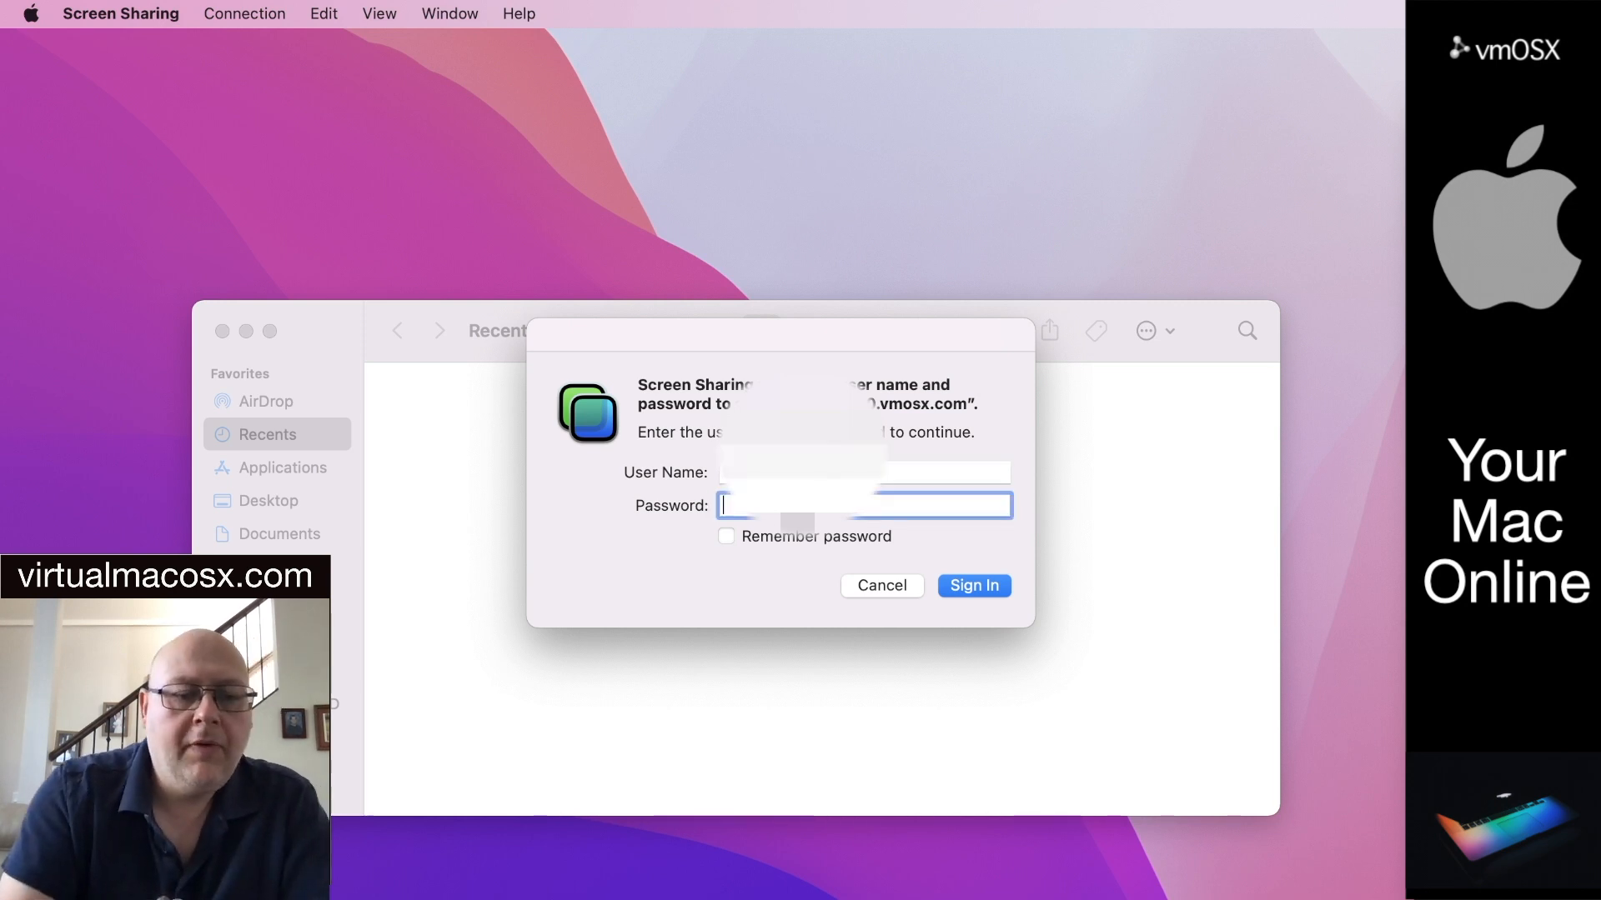
{"action": "type", "text": "•"}
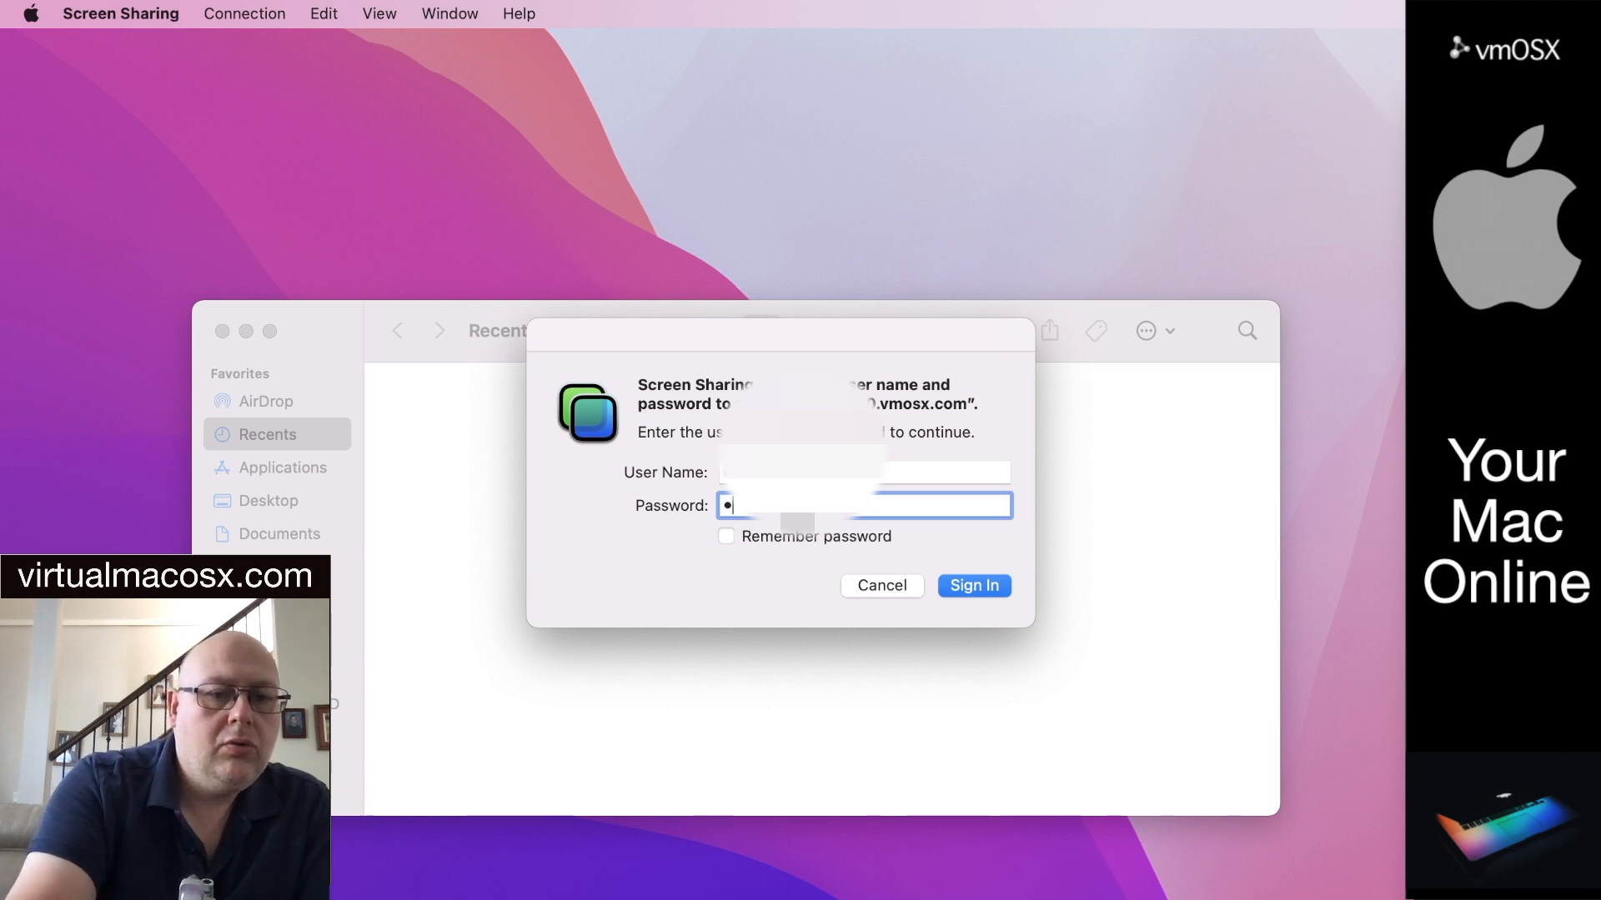
{"action": "type", "text": "•"}
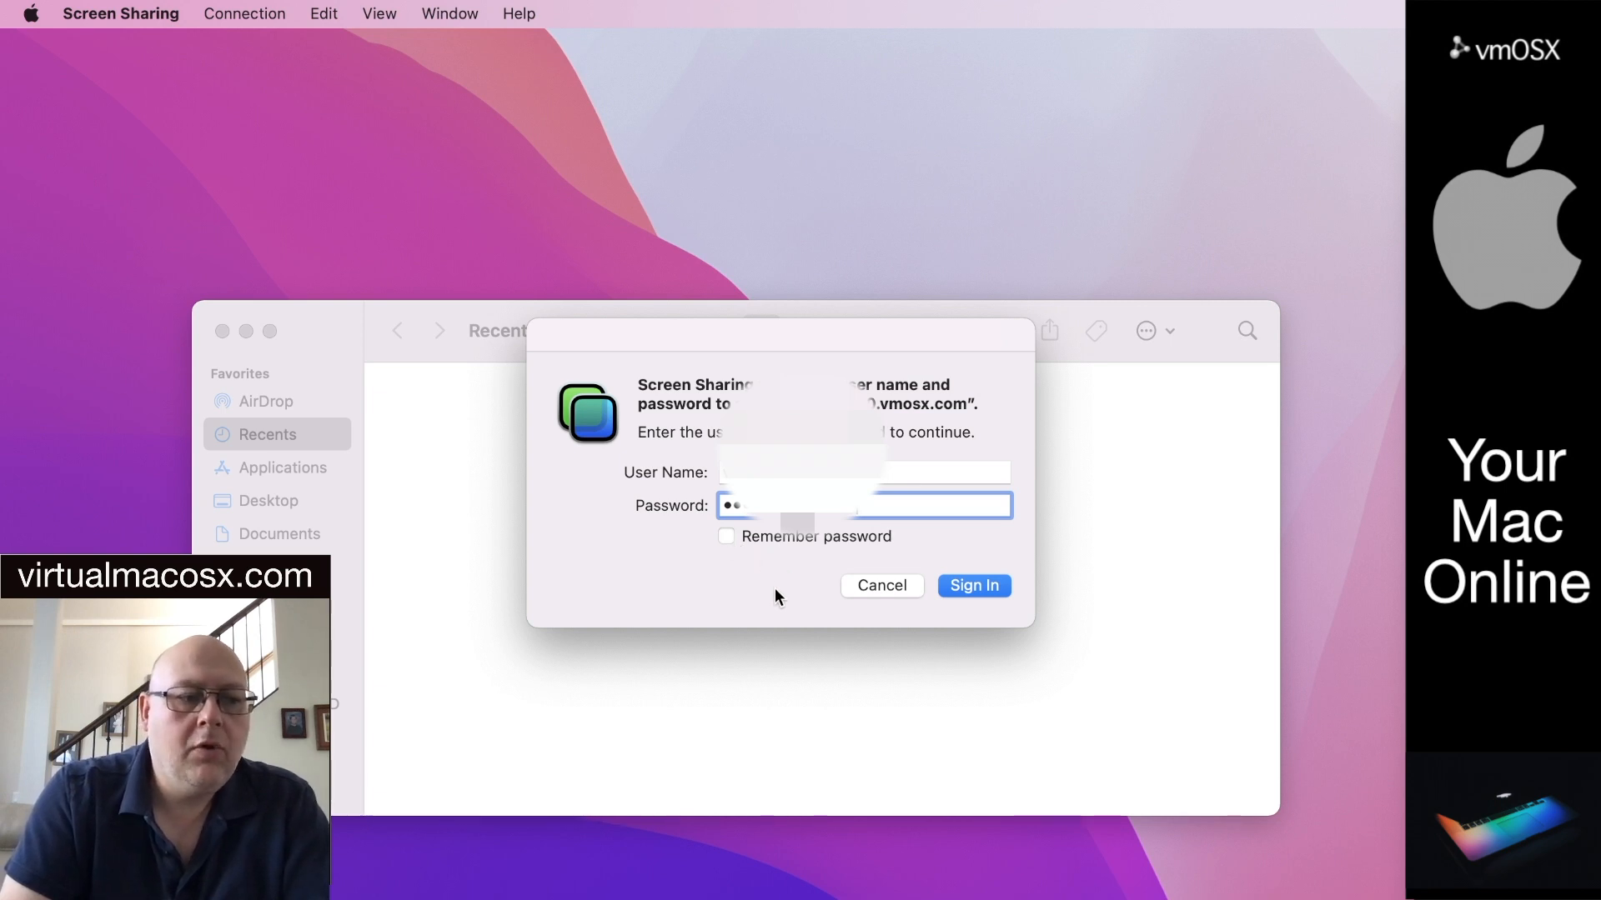
{"action": "mouse_move", "coordinate": [983, 600]}
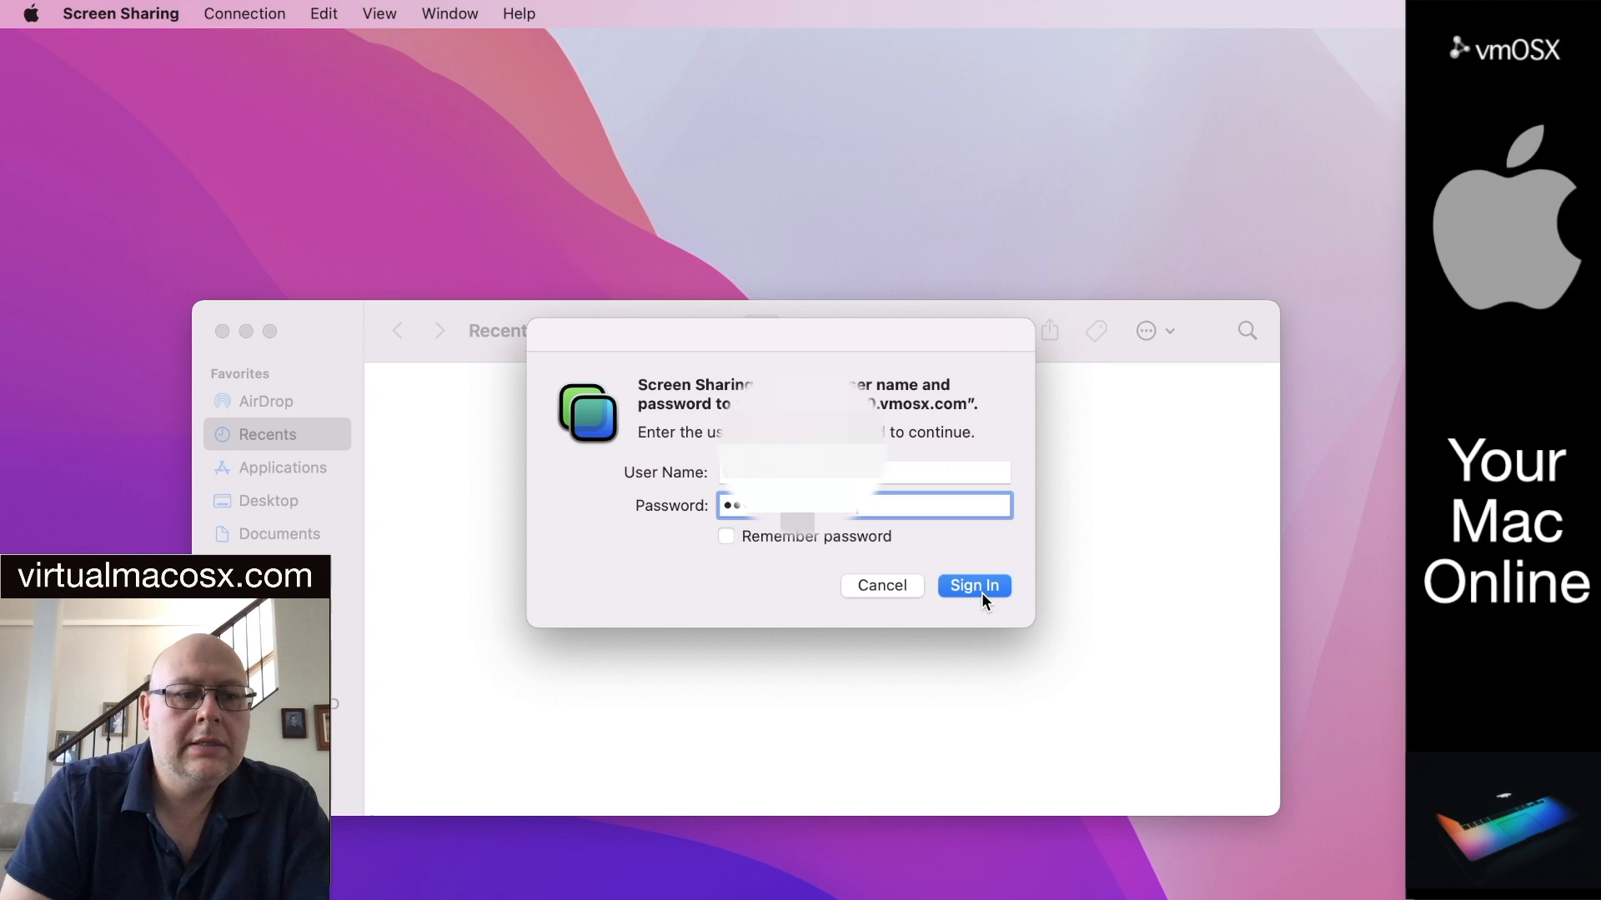
{"action": "left_click", "coordinate": [972, 586]}
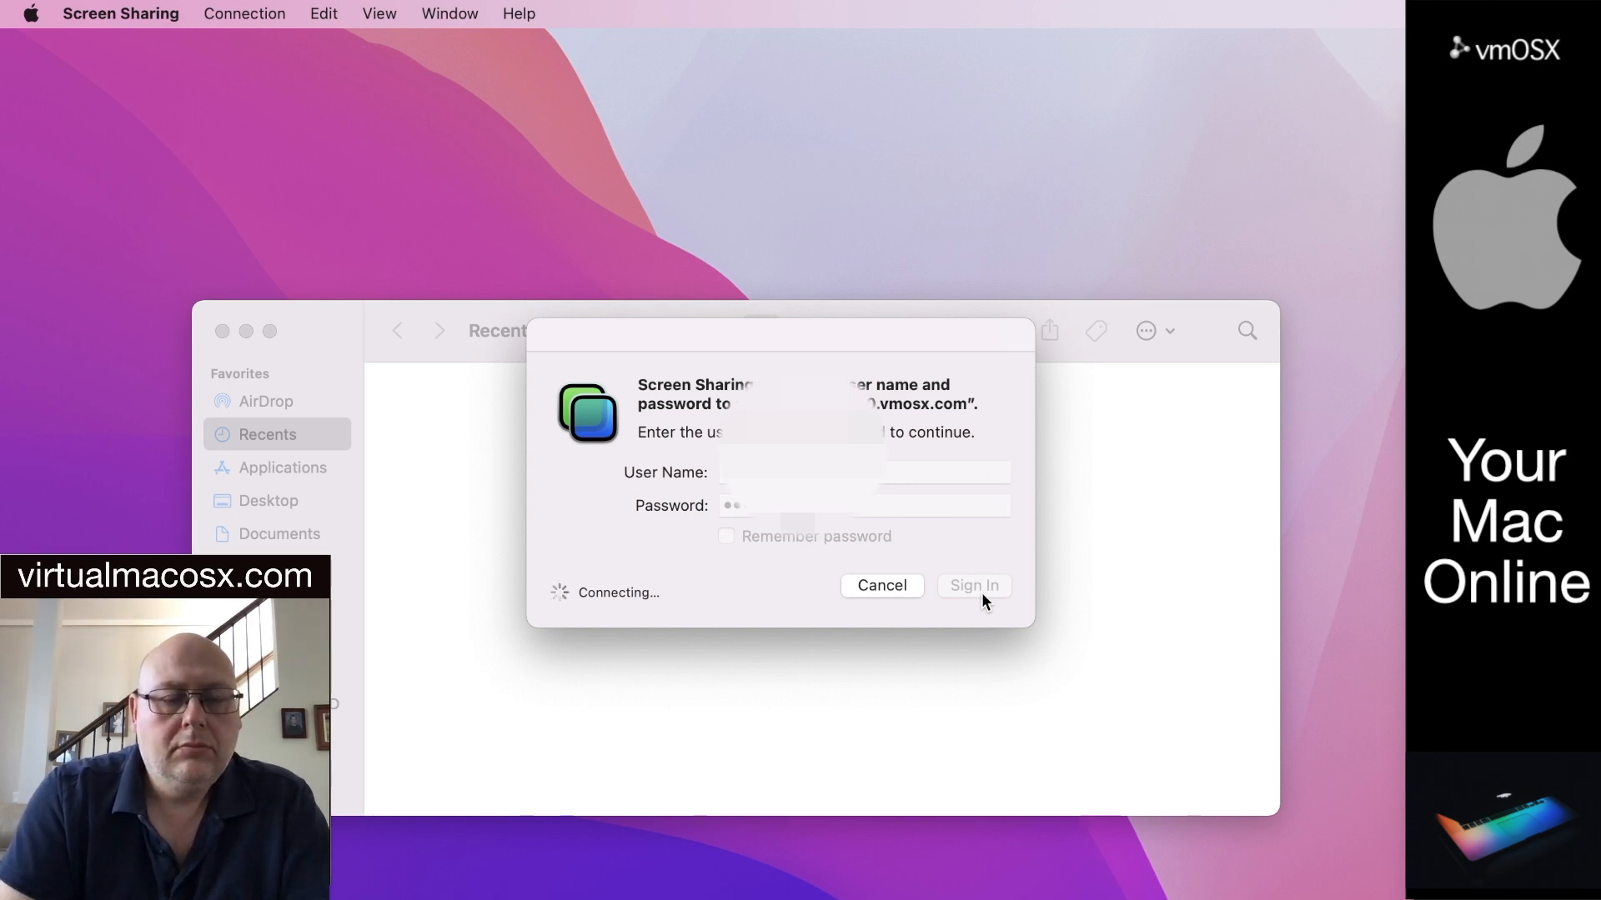
{"action": "left_click", "coordinate": [972, 585]}
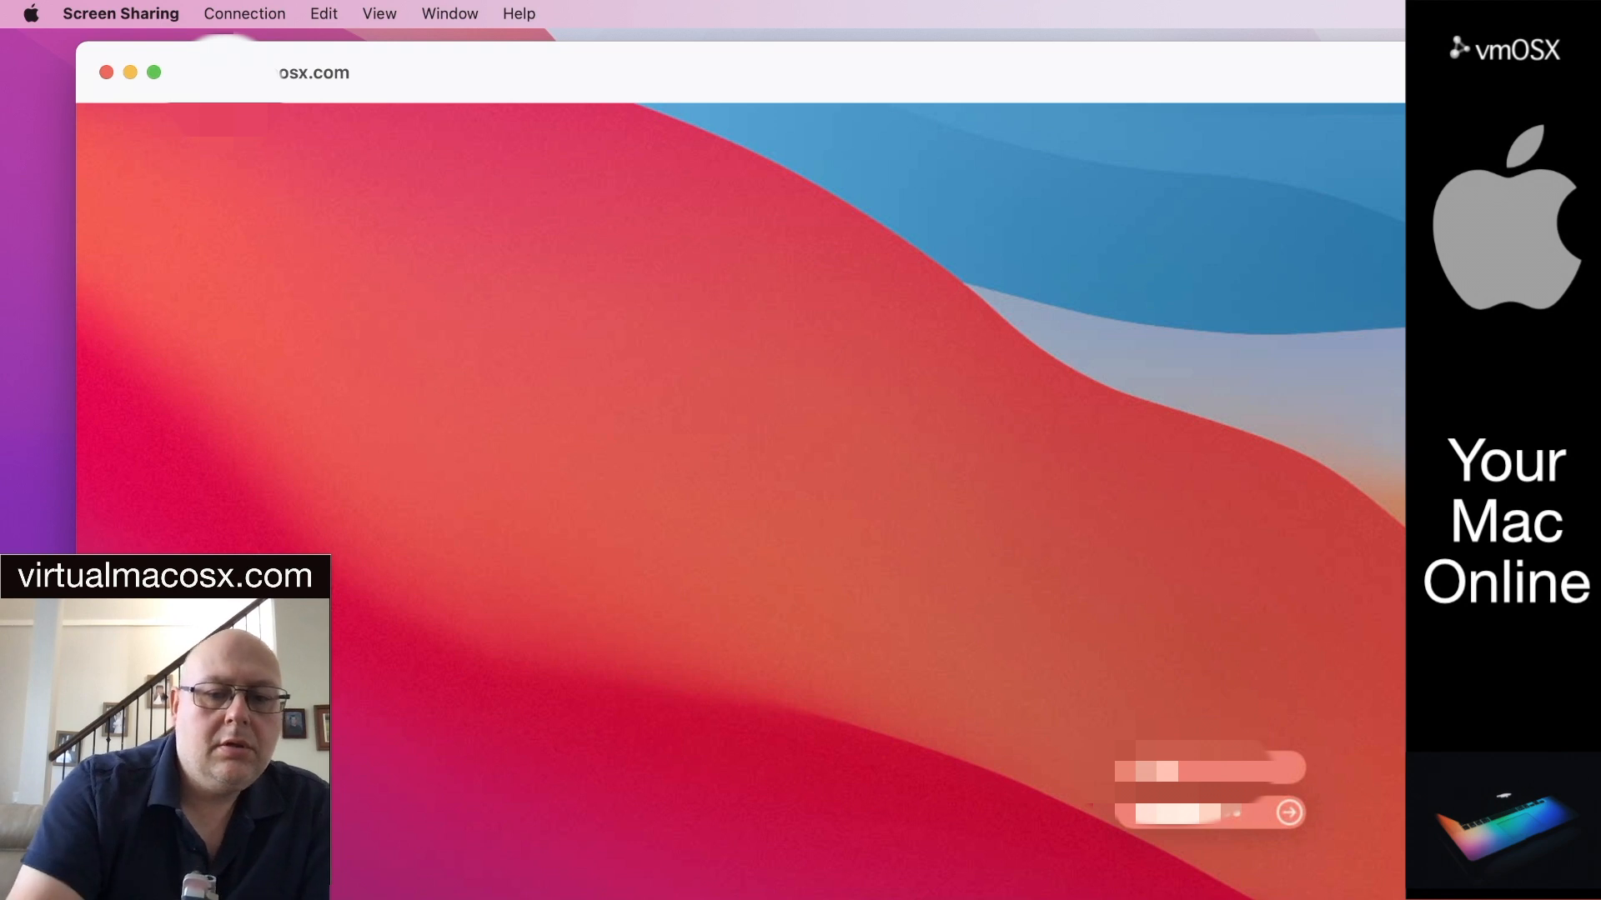
{"action": "type", "text": "password"}
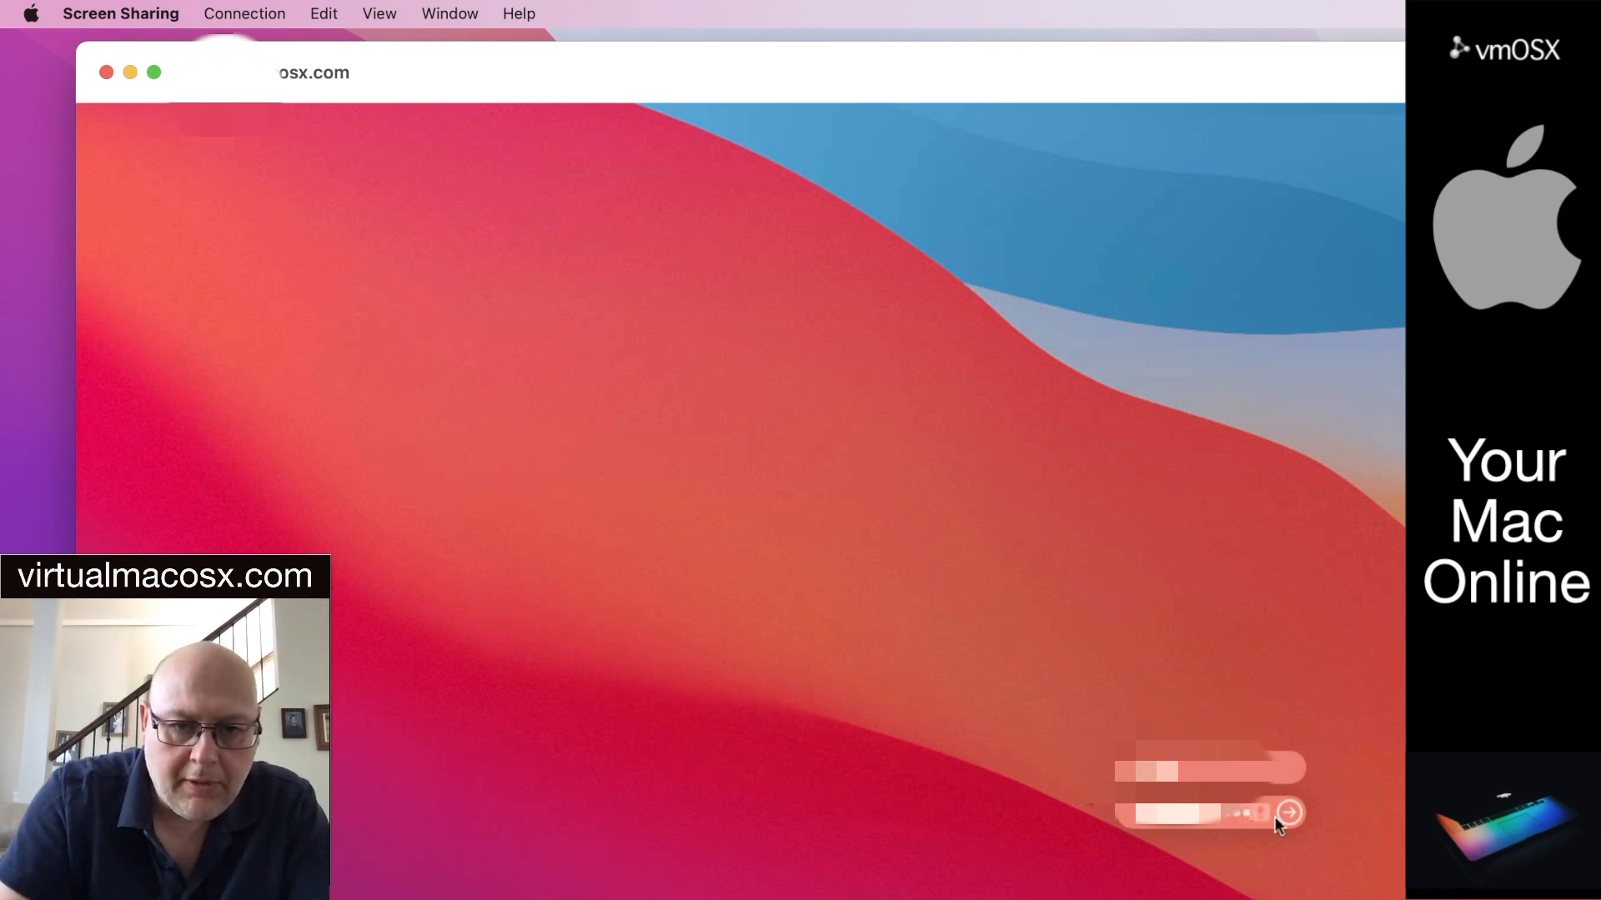
{"action": "mouse_move", "coordinate": [1266, 826]}
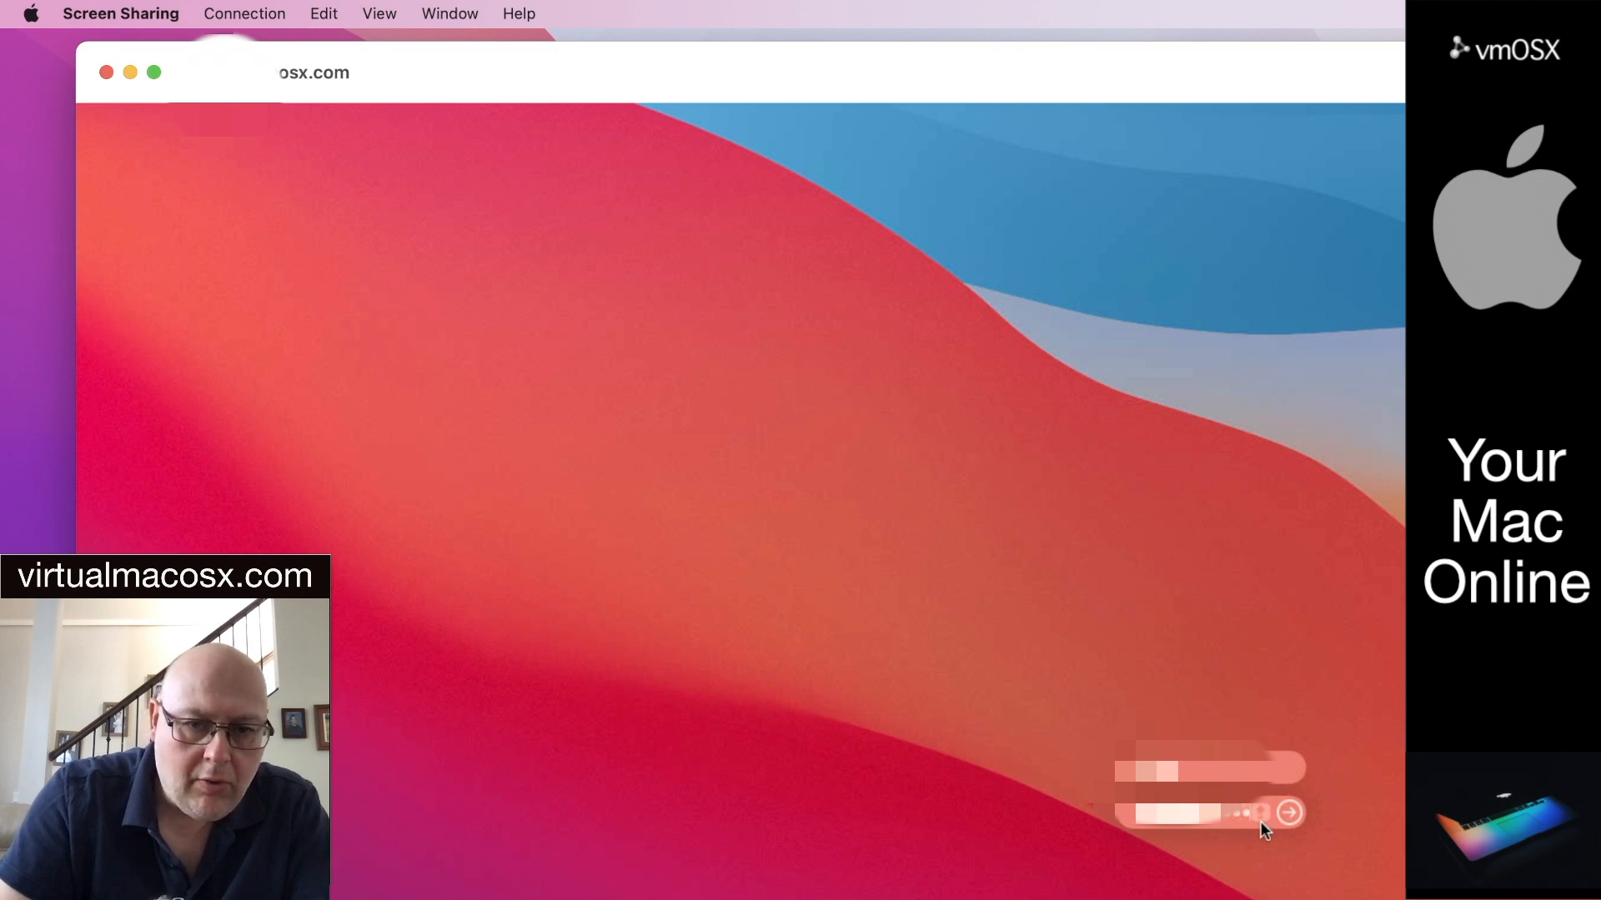
{"action": "mouse_move", "coordinate": [1258, 860]}
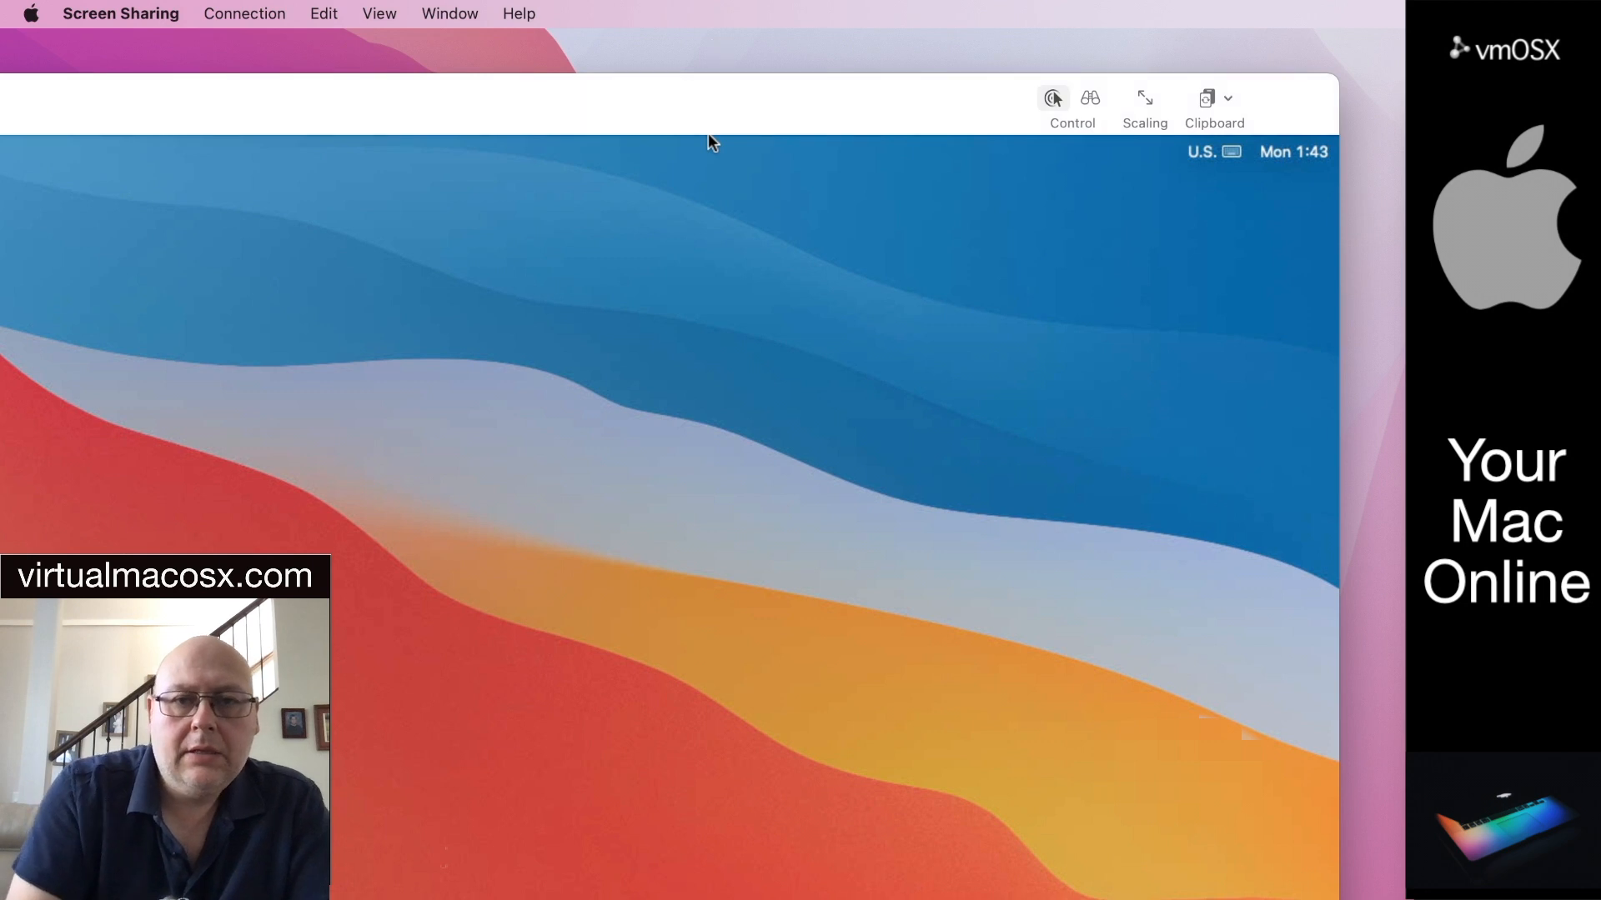
{"action": "mouse_move", "coordinate": [1239, 170]}
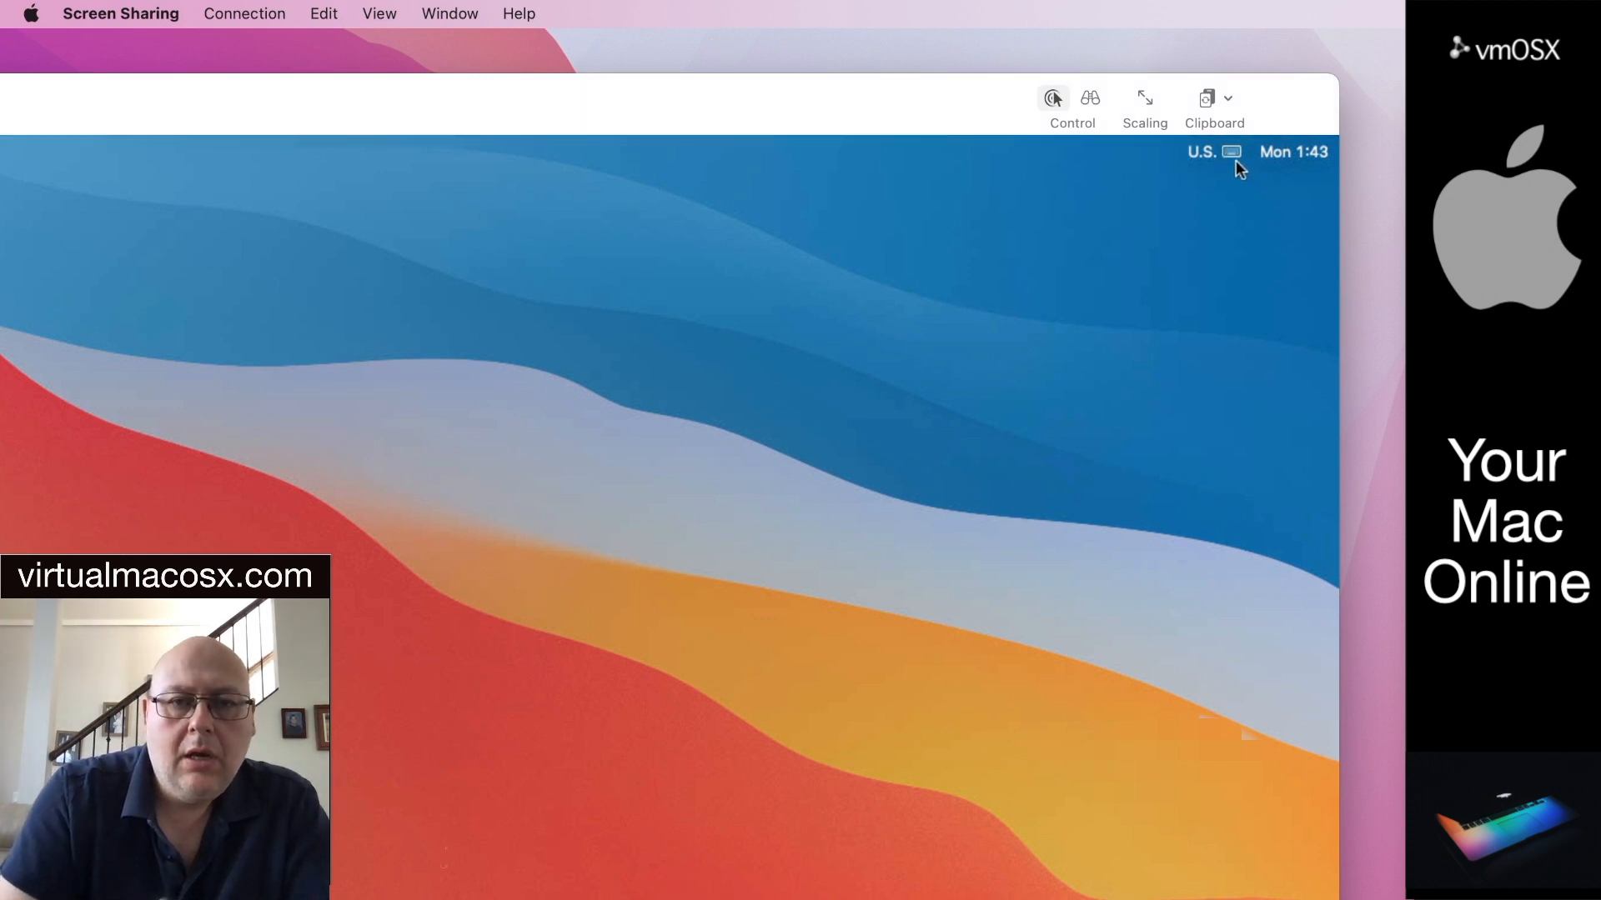
{"action": "mouse_move", "coordinate": [1233, 167]}
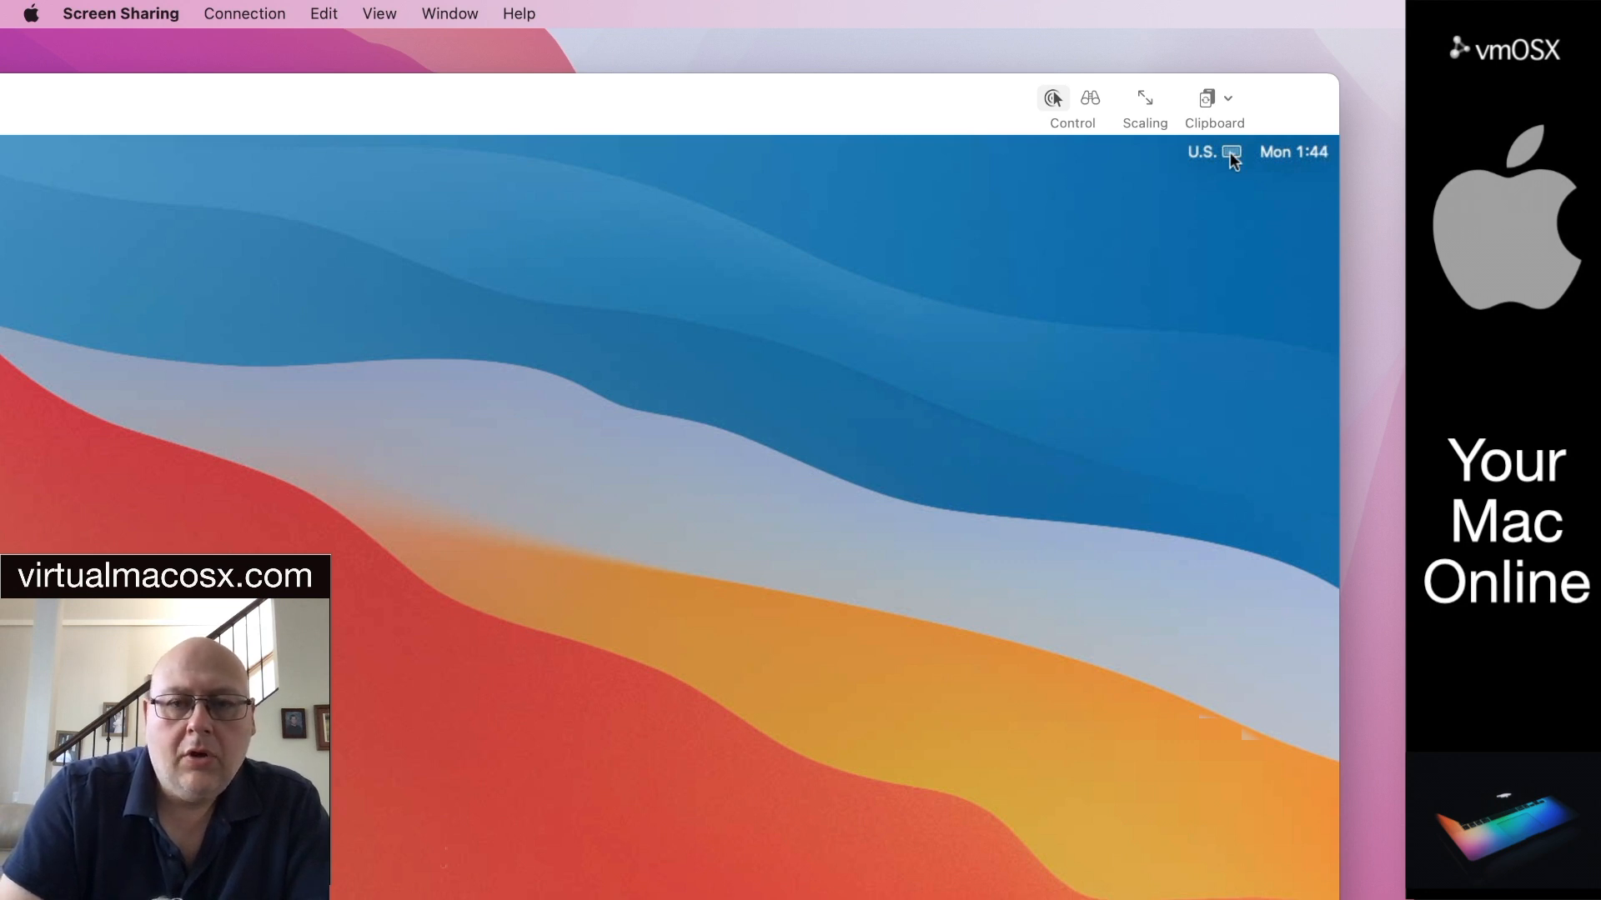
{"action": "left_click", "coordinate": [1214, 151]}
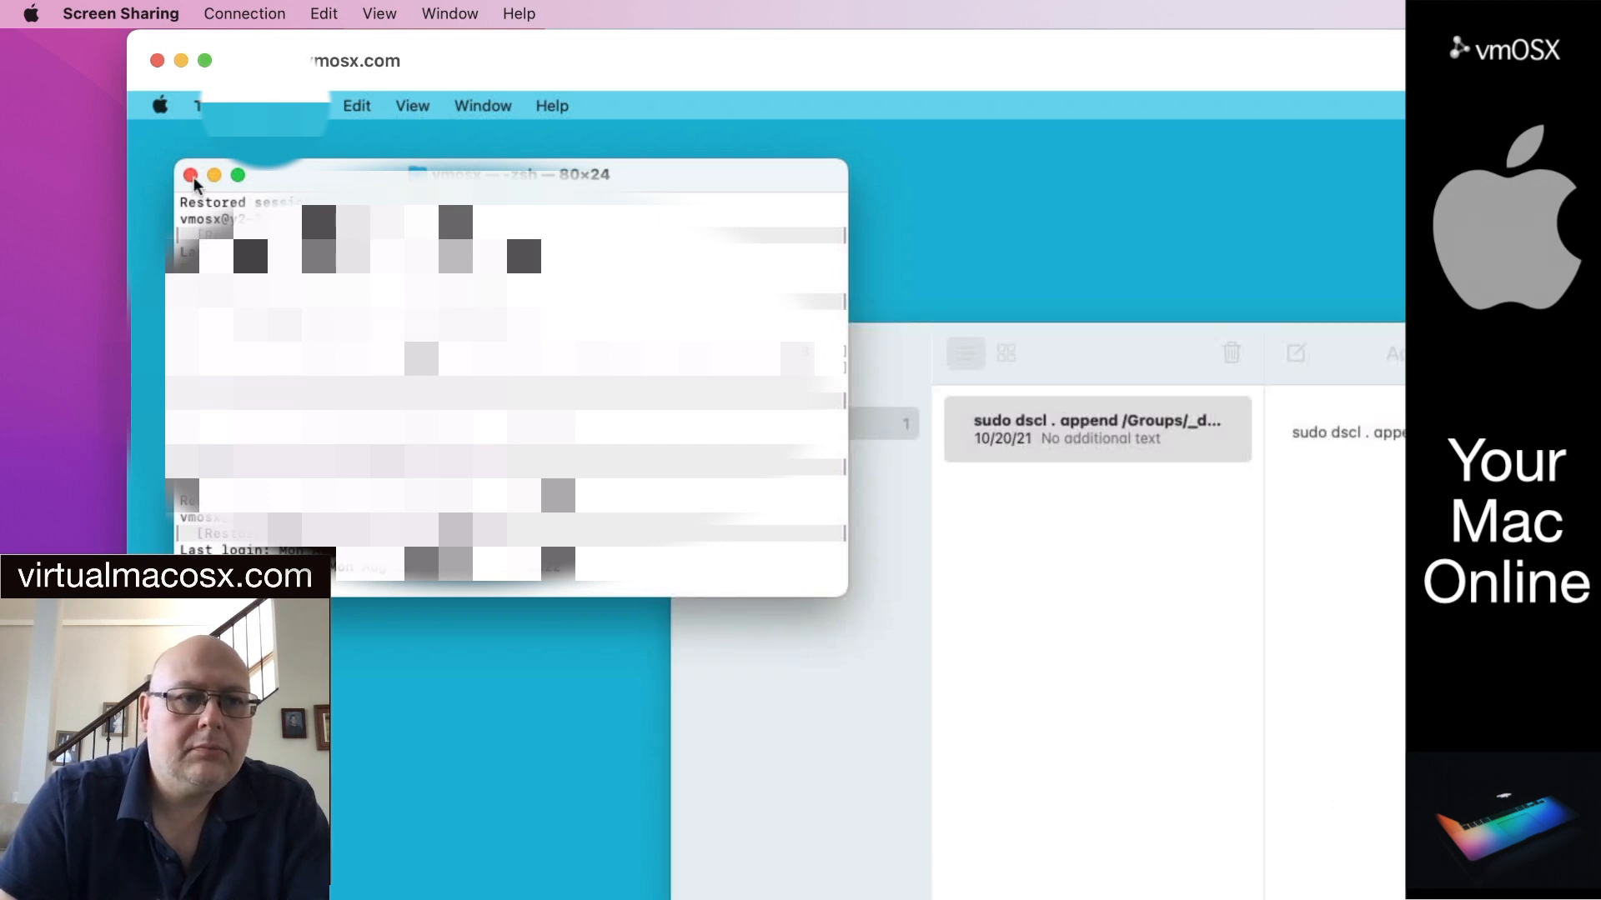
{"action": "mouse_move", "coordinate": [937, 386]}
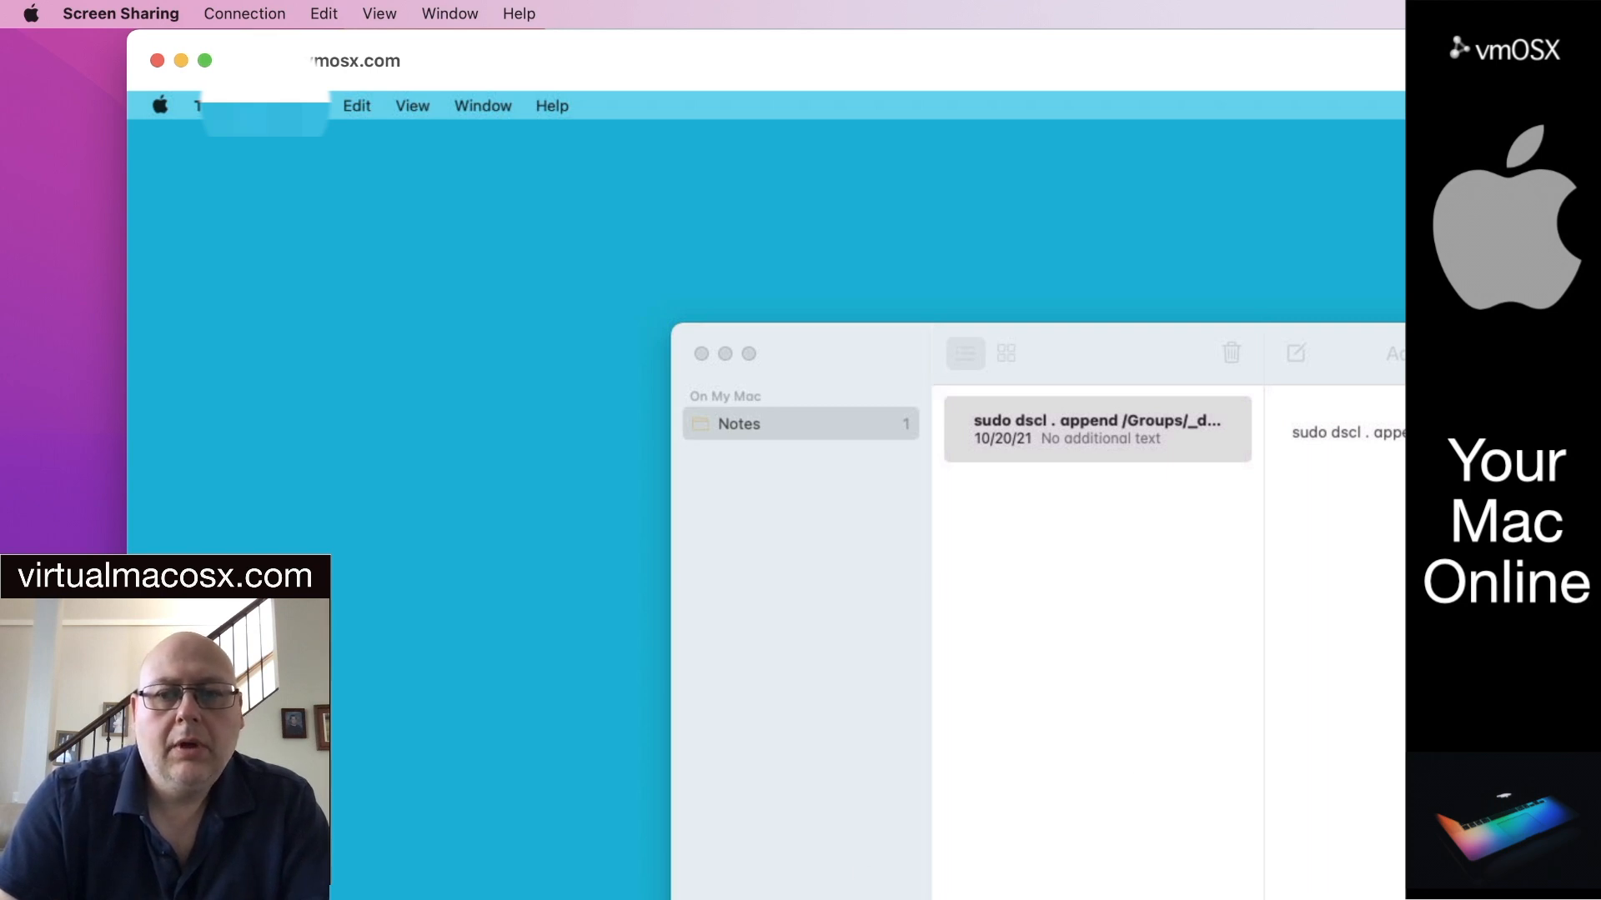
{"action": "mouse_move", "coordinate": [535, 812]}
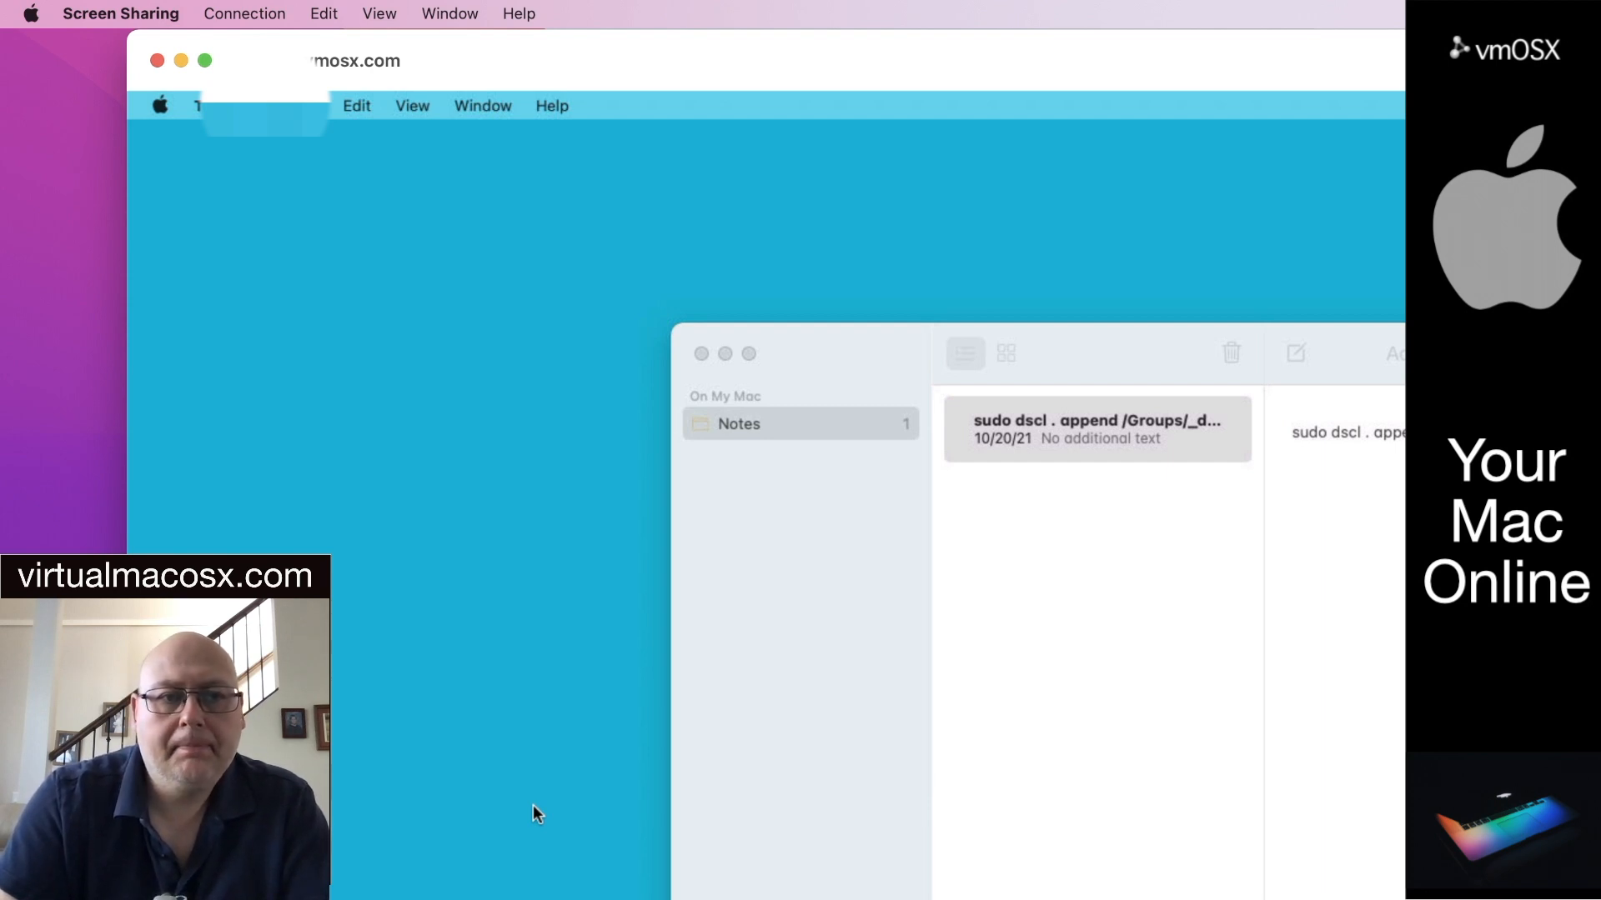
{"action": "mouse_move", "coordinate": [378, 315]}
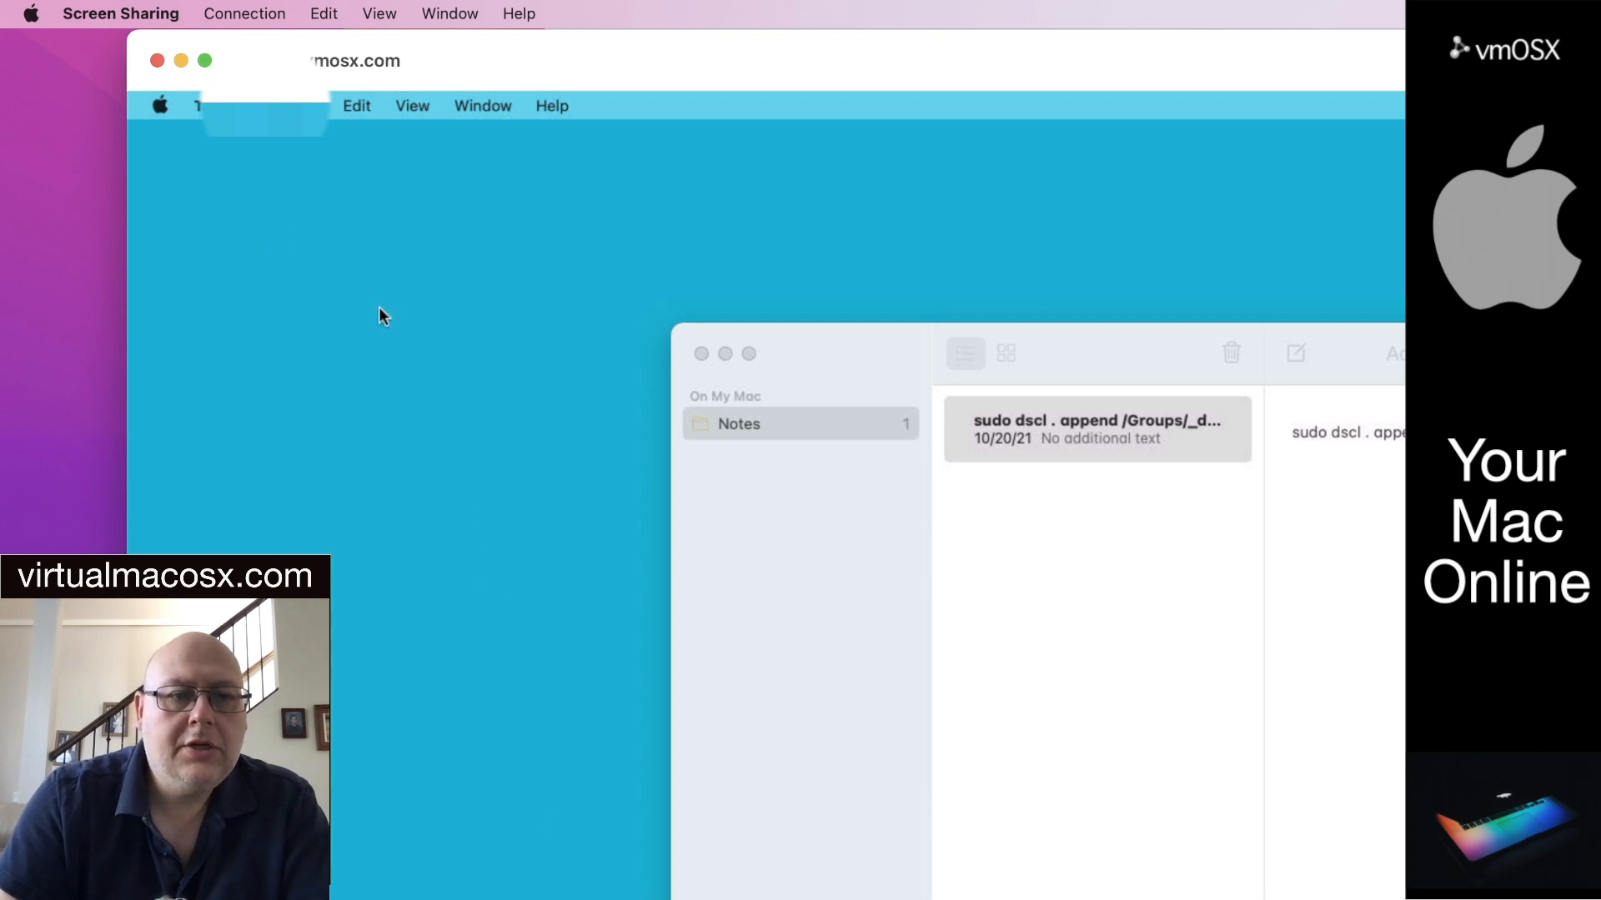
Show the remote Mac's Apple menu with sleep, restart, shut down and log out choices.
{"action": "left_click", "coordinate": [160, 105]}
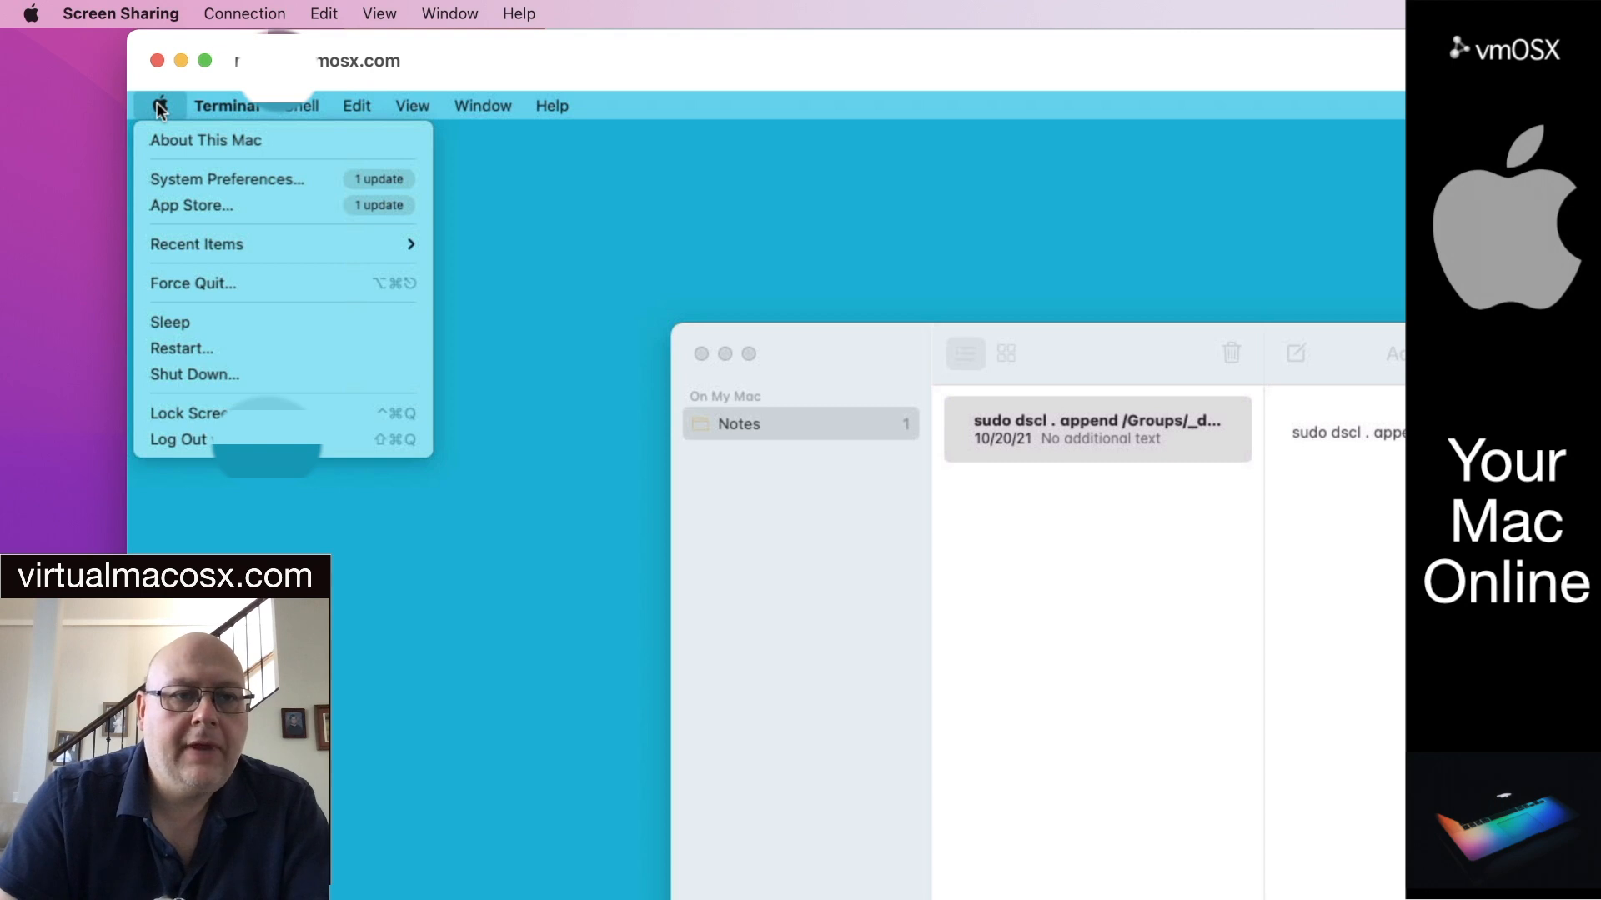
{"action": "mouse_move", "coordinate": [173, 220]}
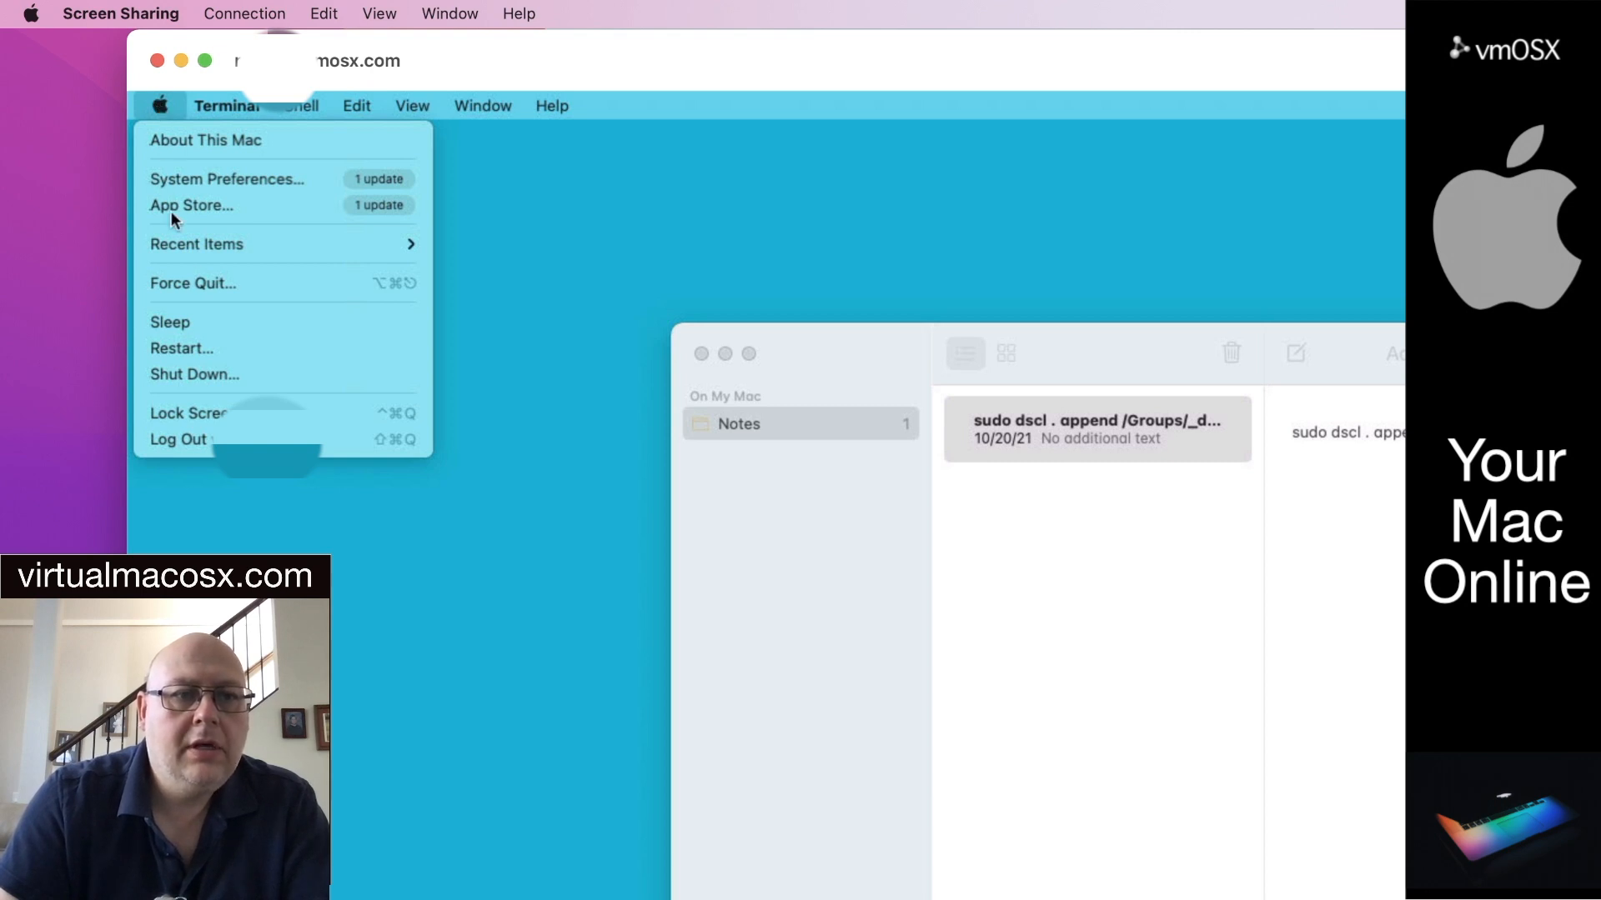
{"action": "mouse_move", "coordinate": [192, 439]}
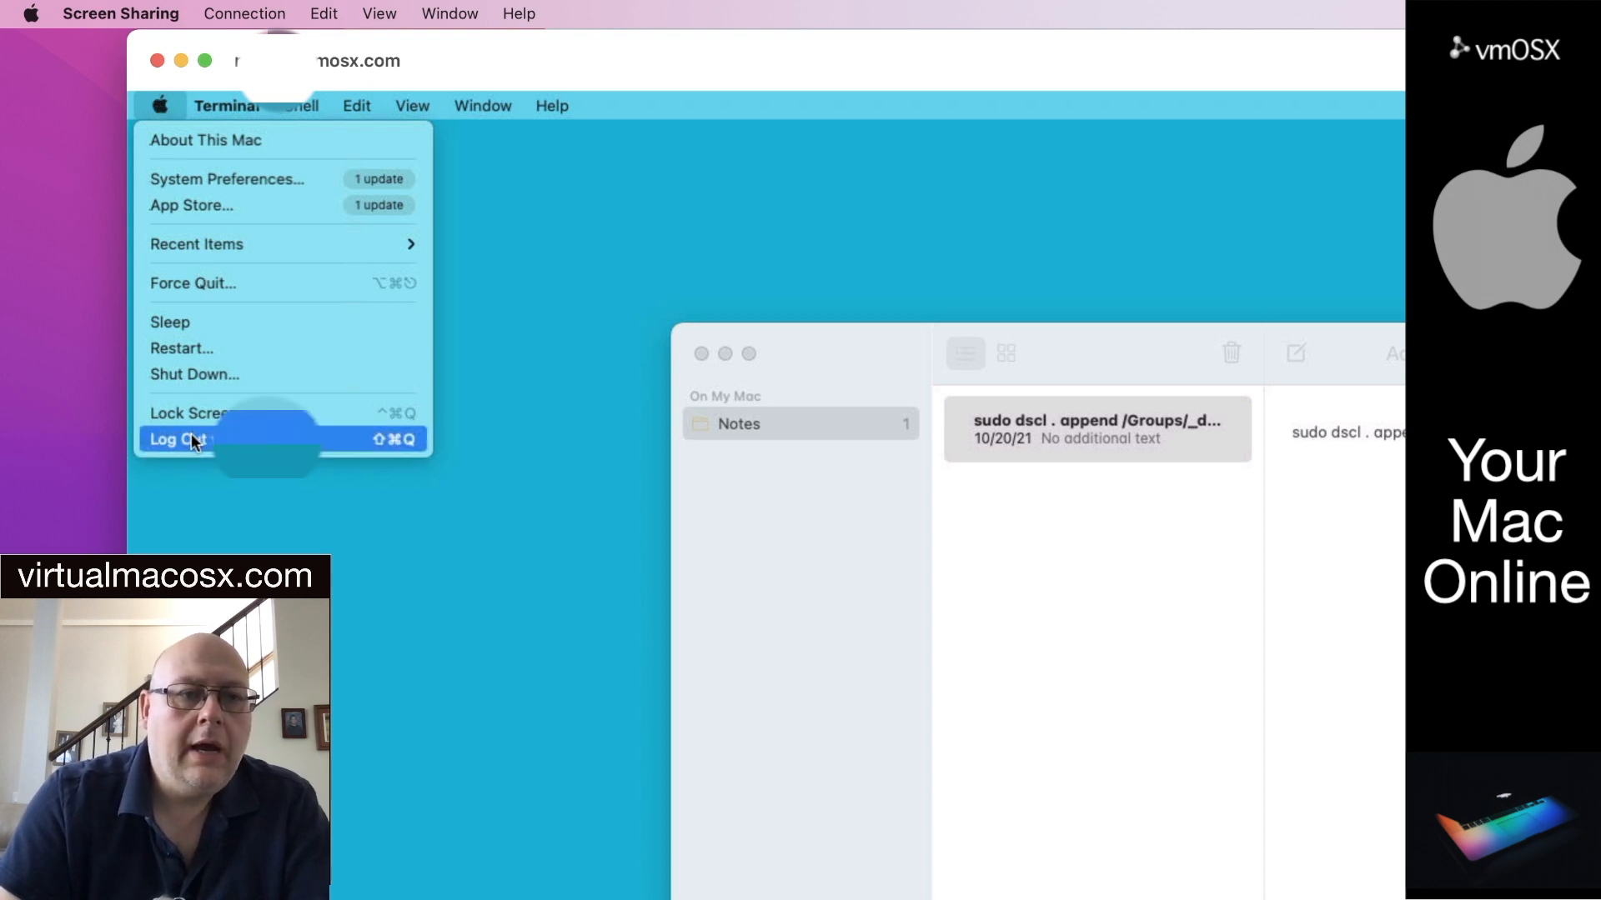
{"action": "mouse_move", "coordinate": [195, 378]}
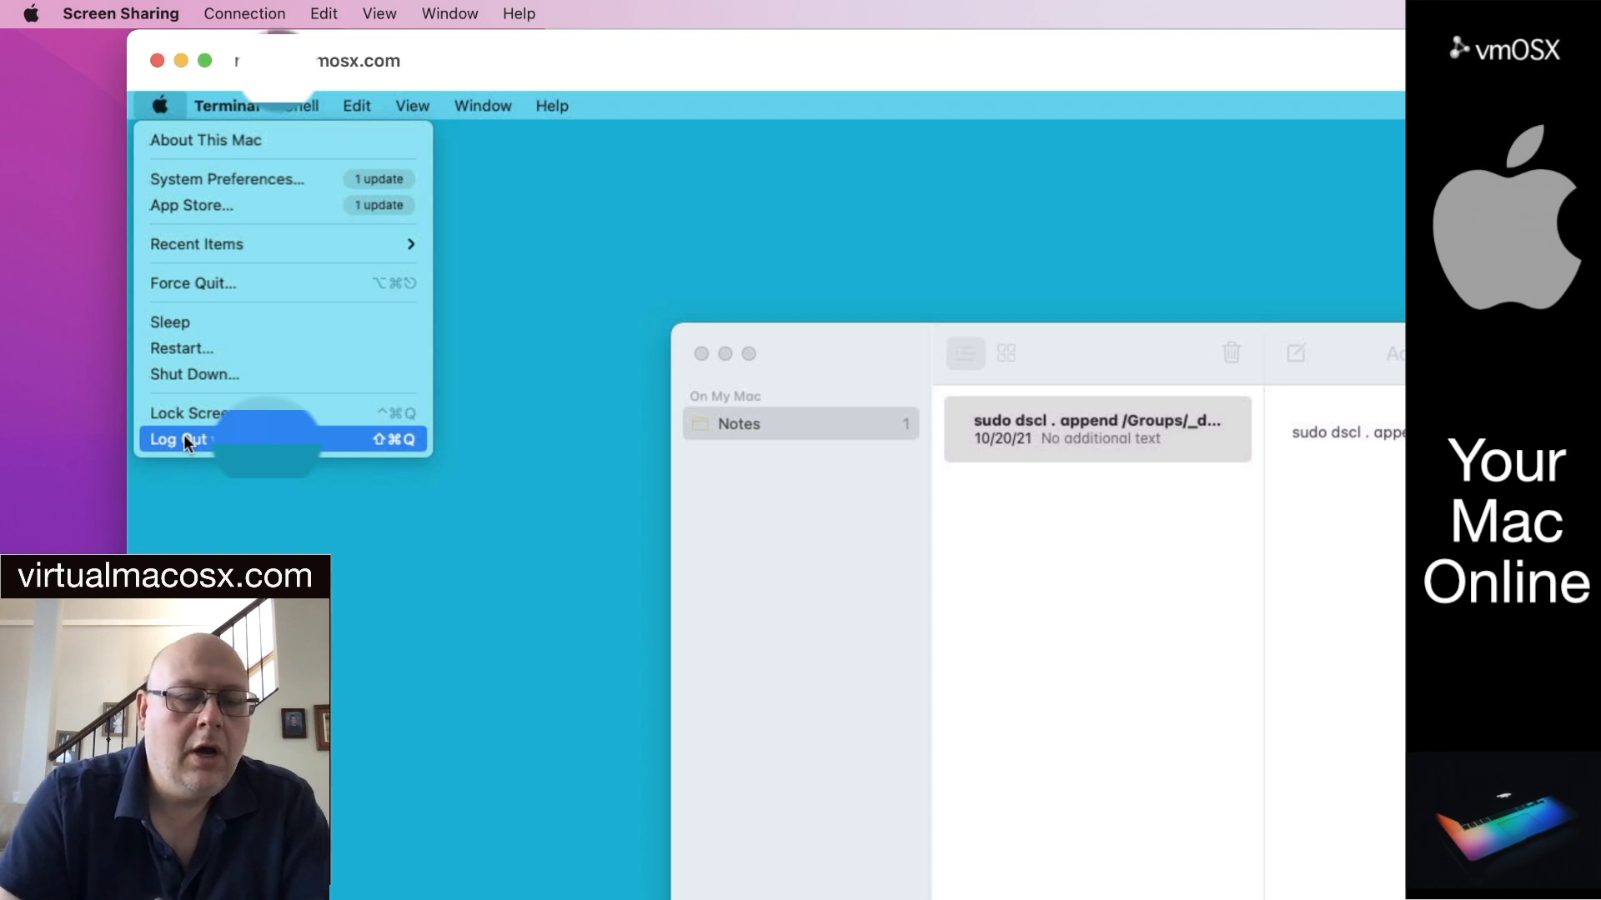
Choose Log Out so the remote Mac asks to confirm quitting all apps.
{"action": "left_click", "coordinate": [179, 439]}
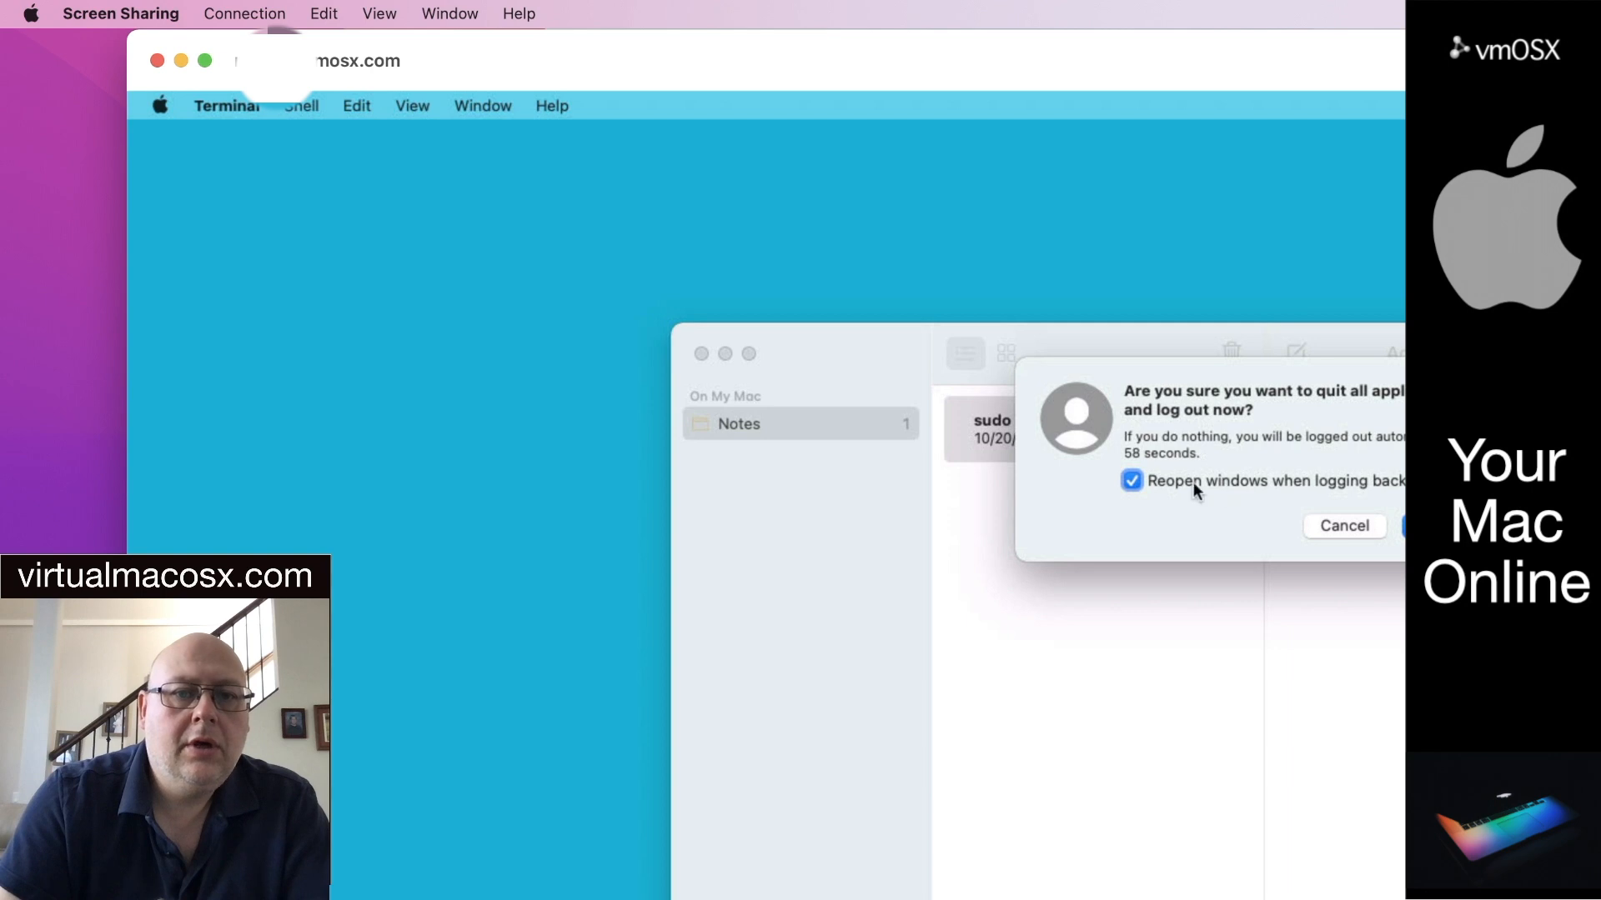
{"action": "mouse_move", "coordinate": [1361, 496]}
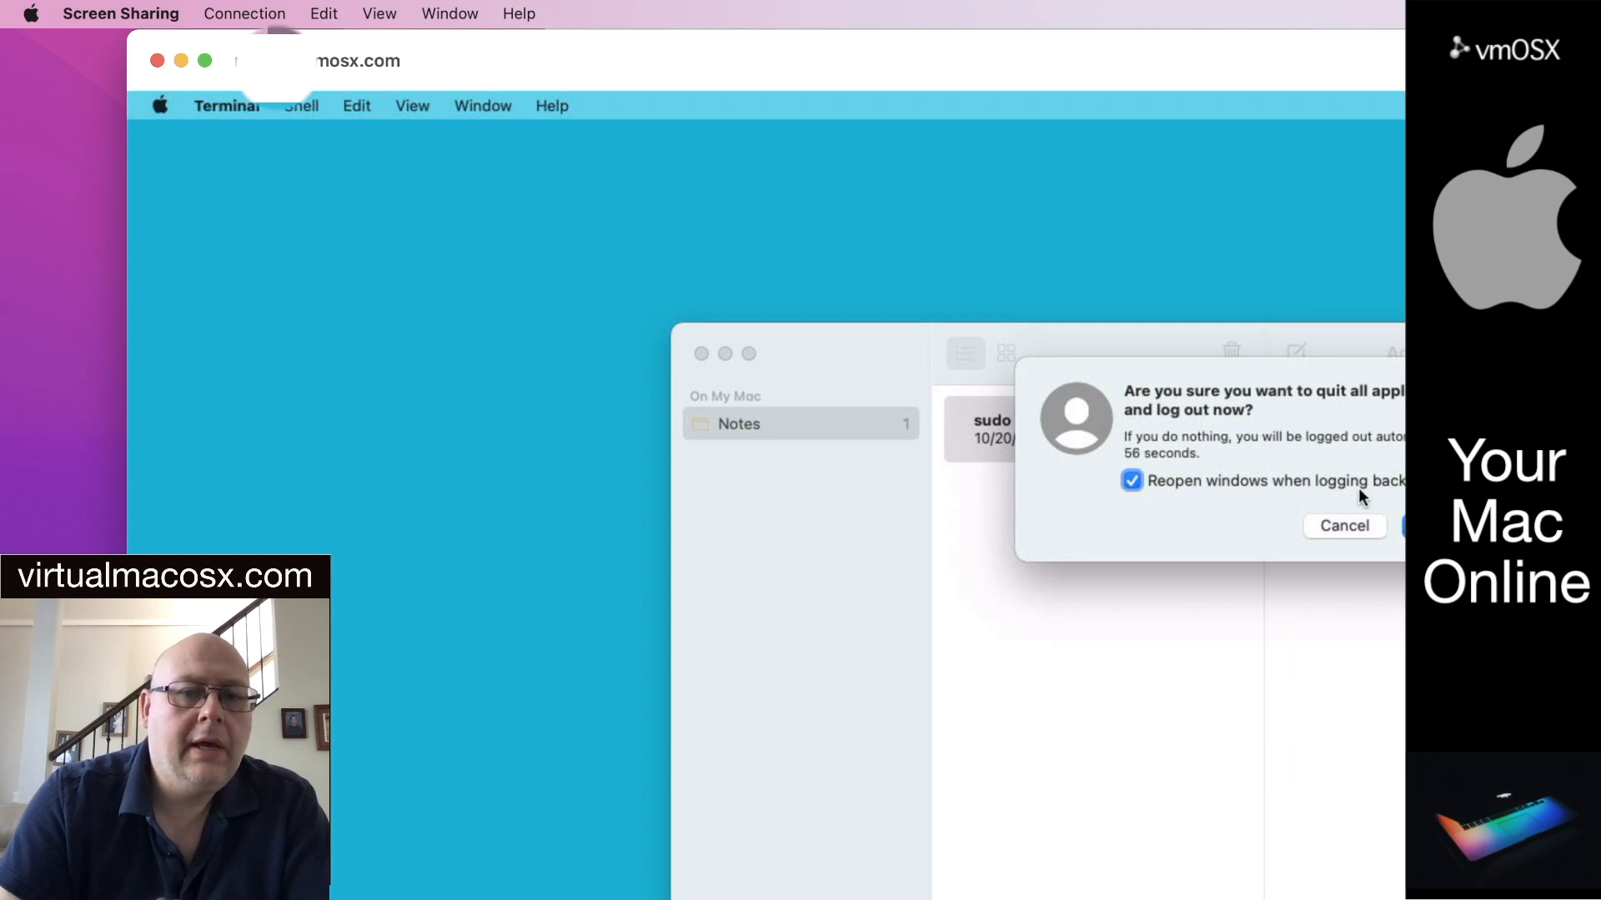